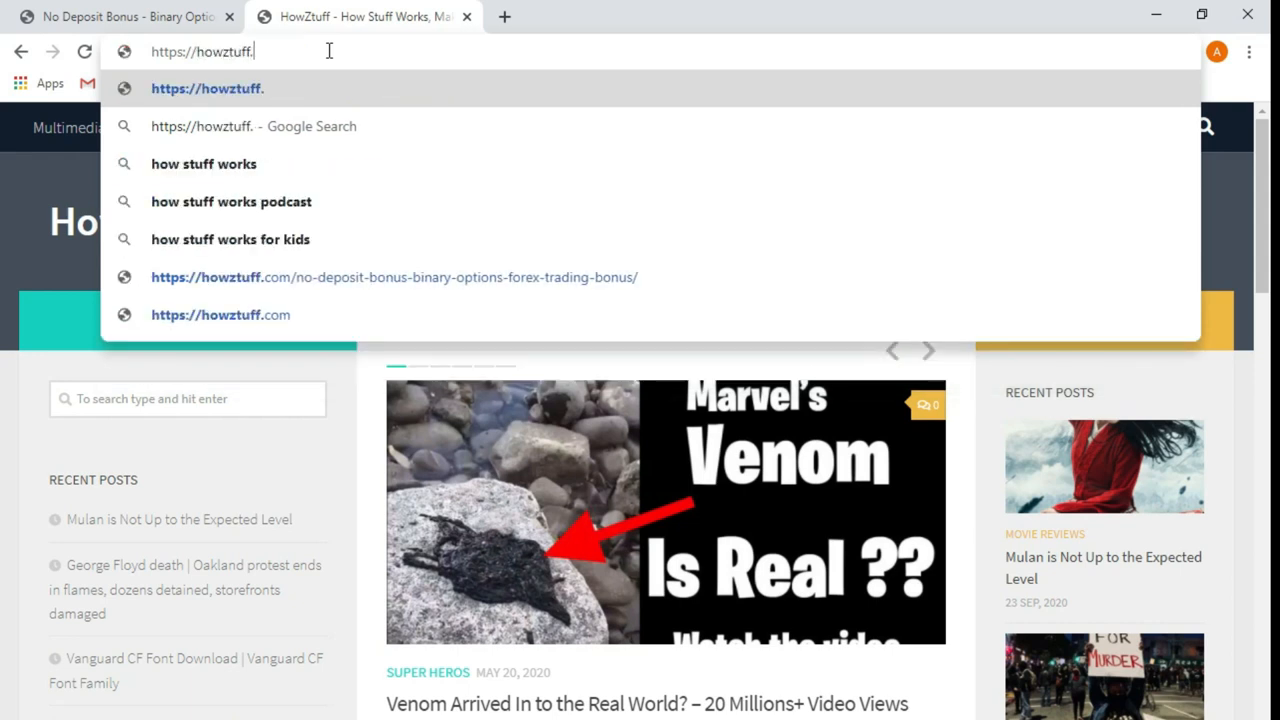
Load howztuff.com and go to its Trading posts, reaching the No Deposit Bonus article
click(220, 314)
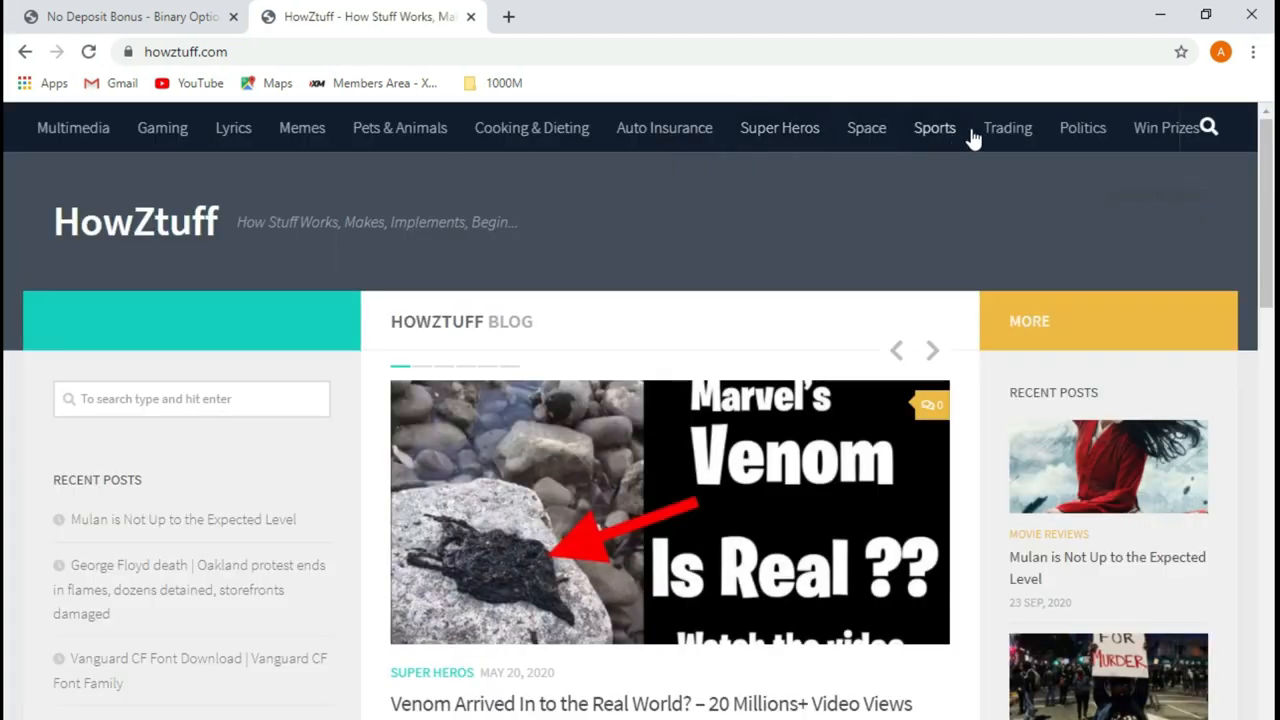
mouse_move(1010, 140)
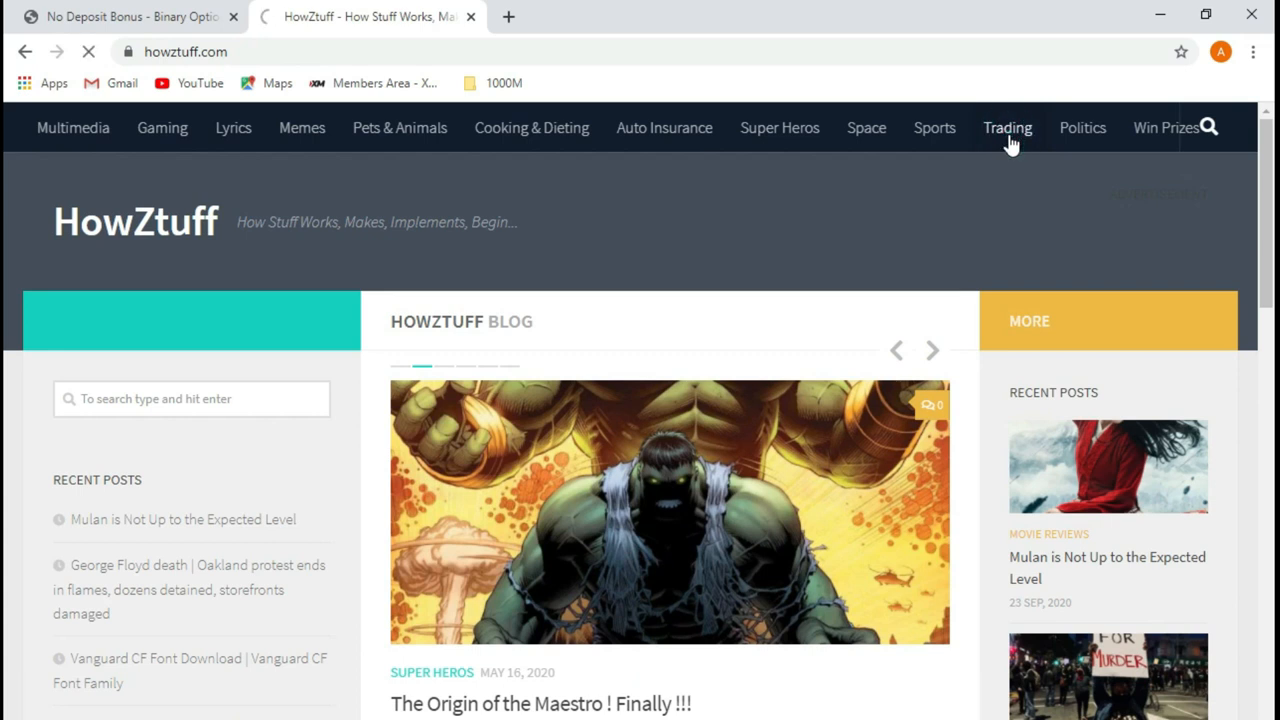
click(1008, 128)
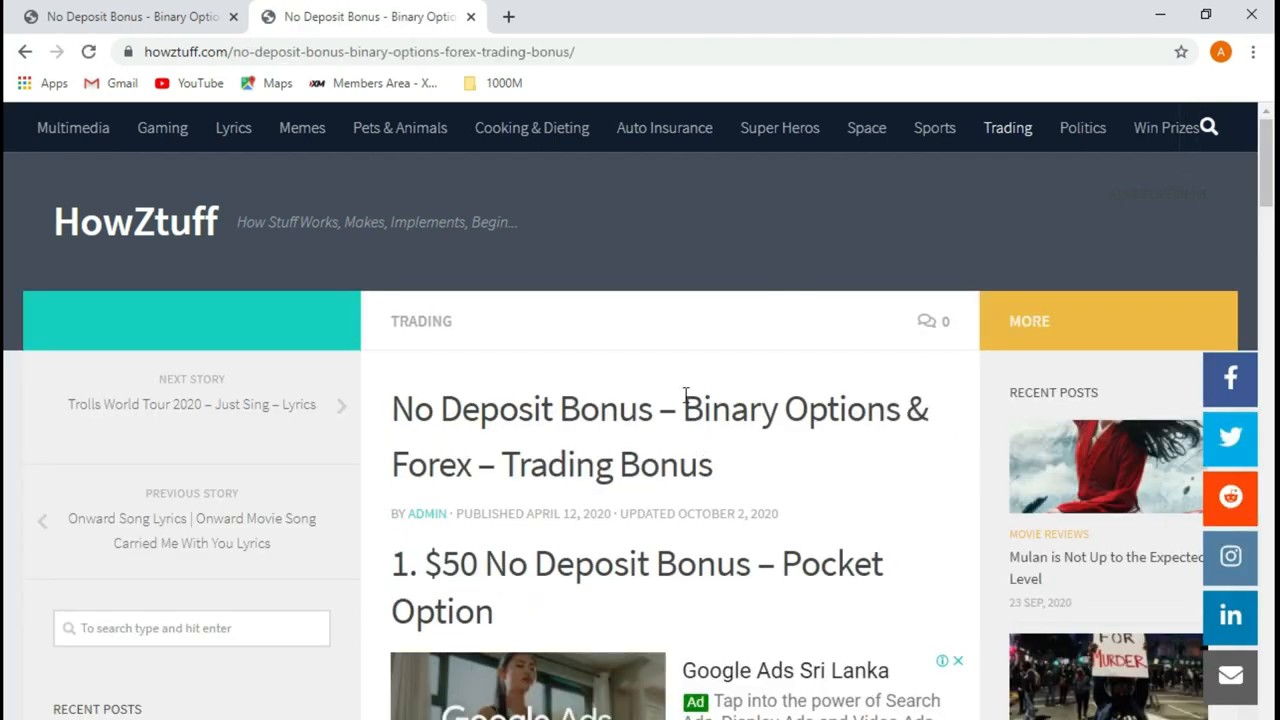
mouse_move(400, 420)
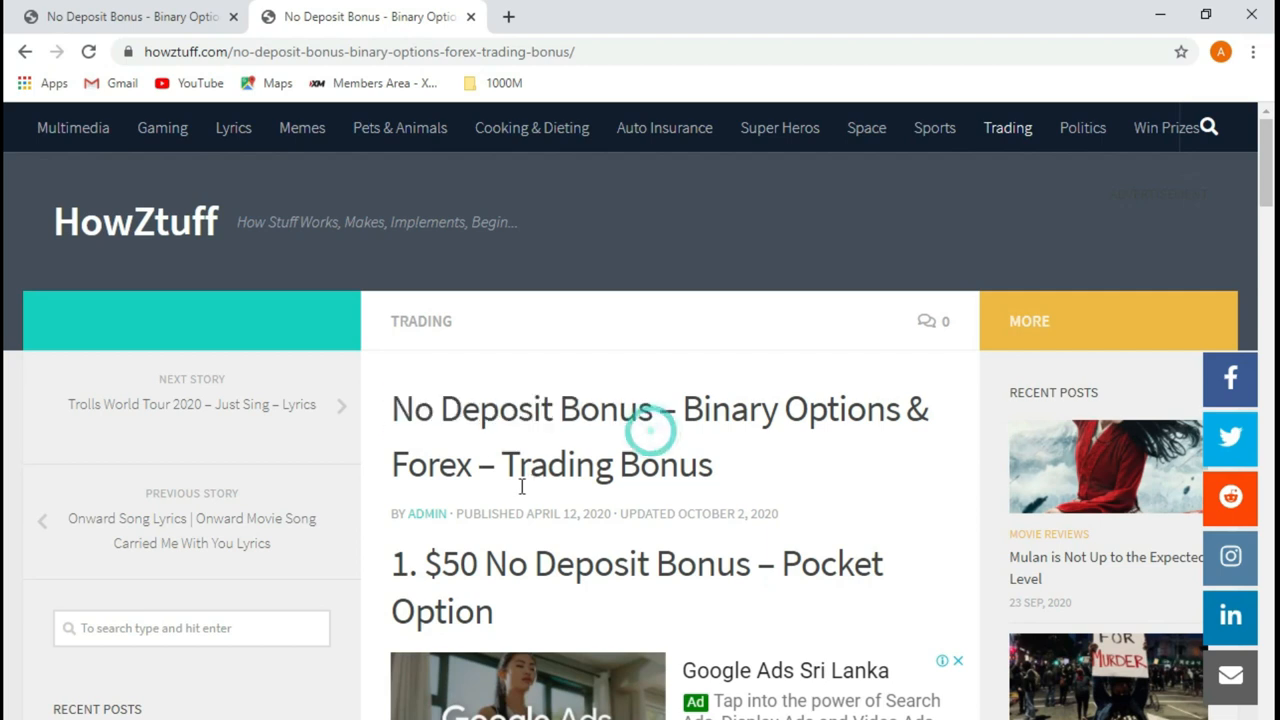
Scroll the bonus article down to section 6, the AM Broker $50 Forex Welcome Bonus
scroll(down, 3)
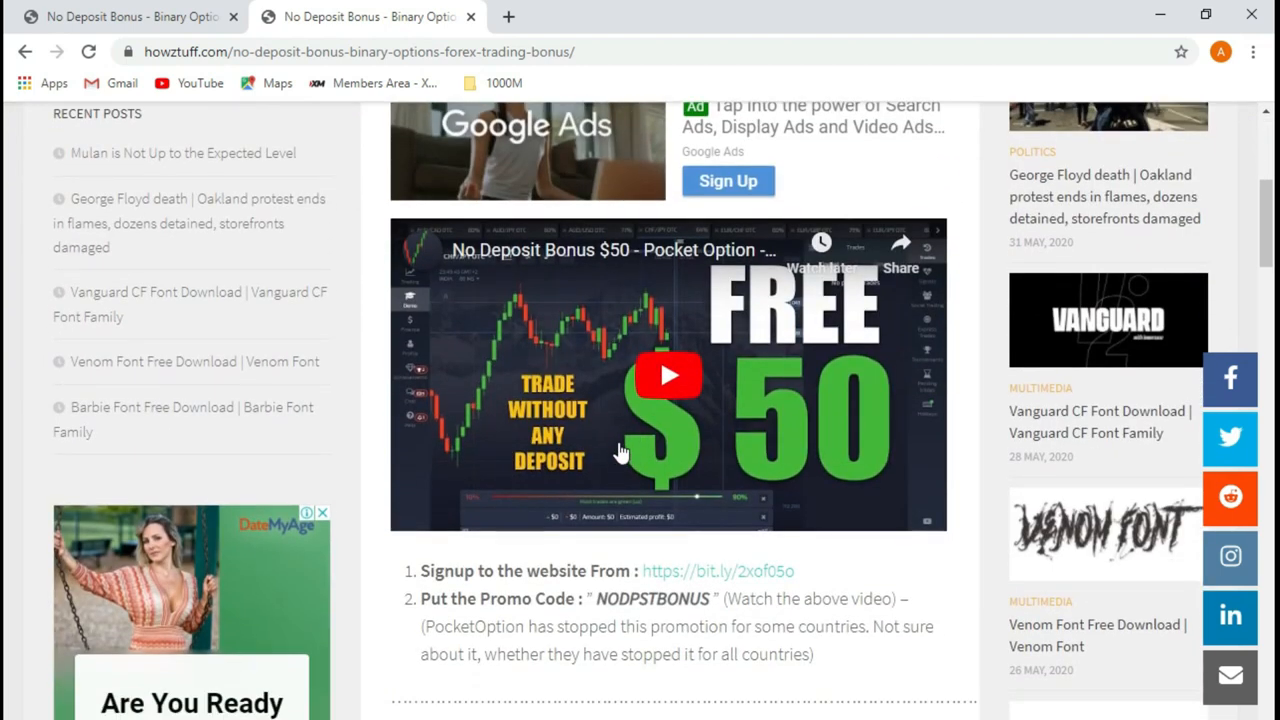
scroll(up, 3)
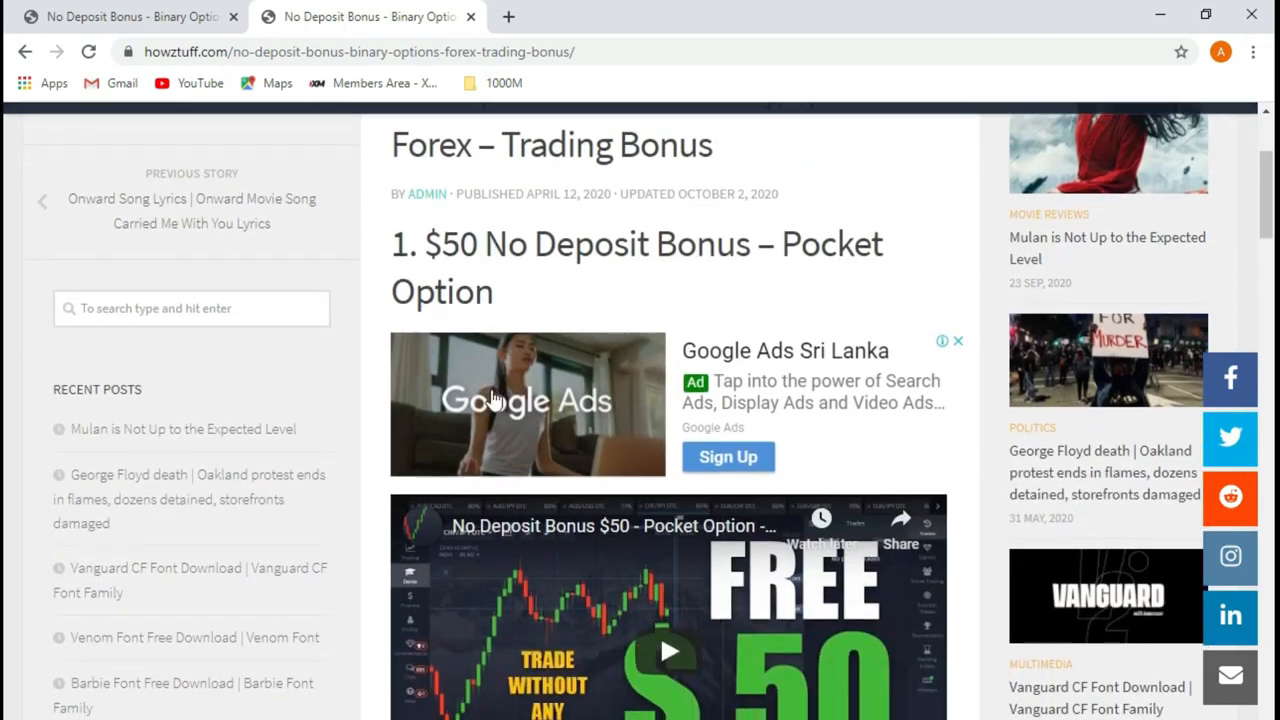
scroll(down, 3)
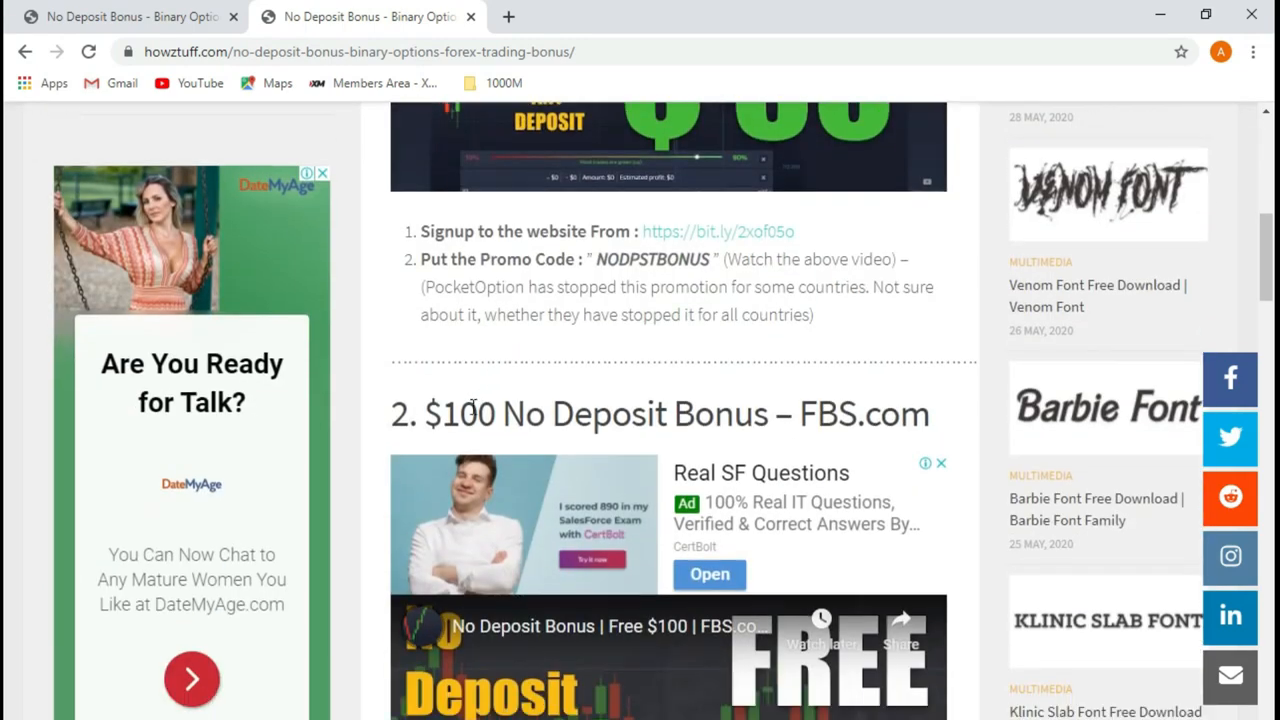
scroll(down, 3)
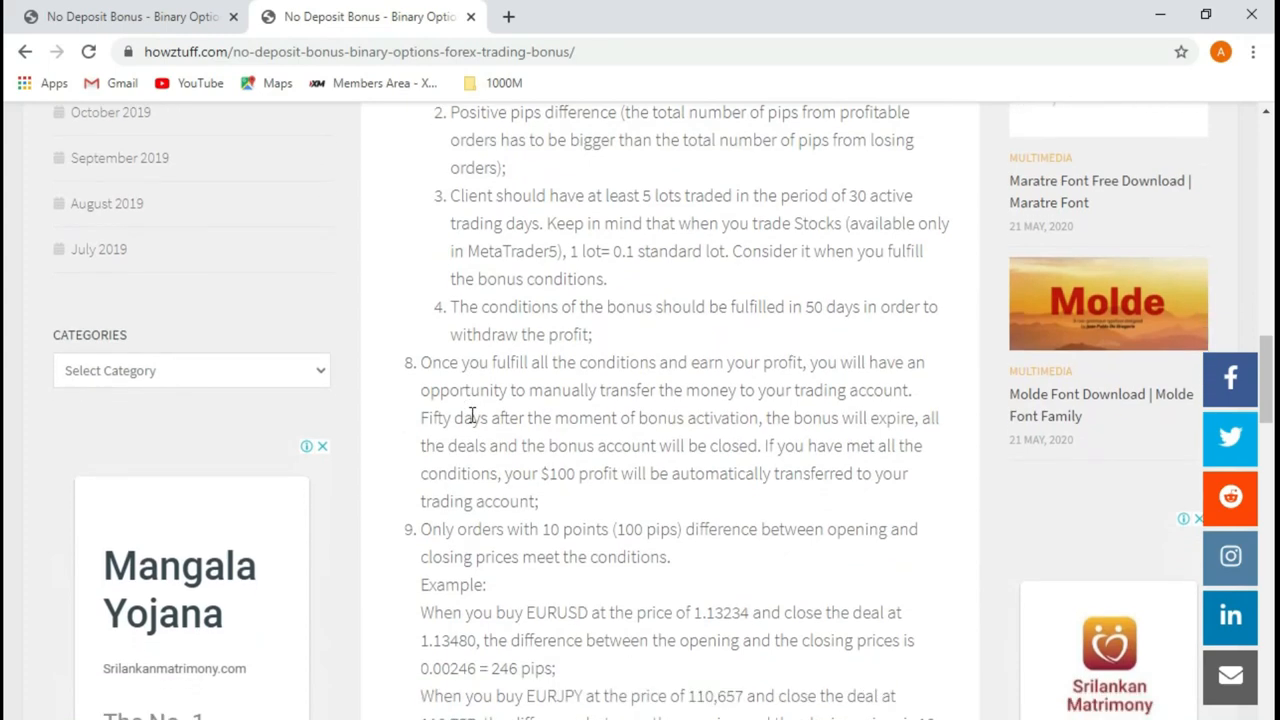
scroll(down, 3)
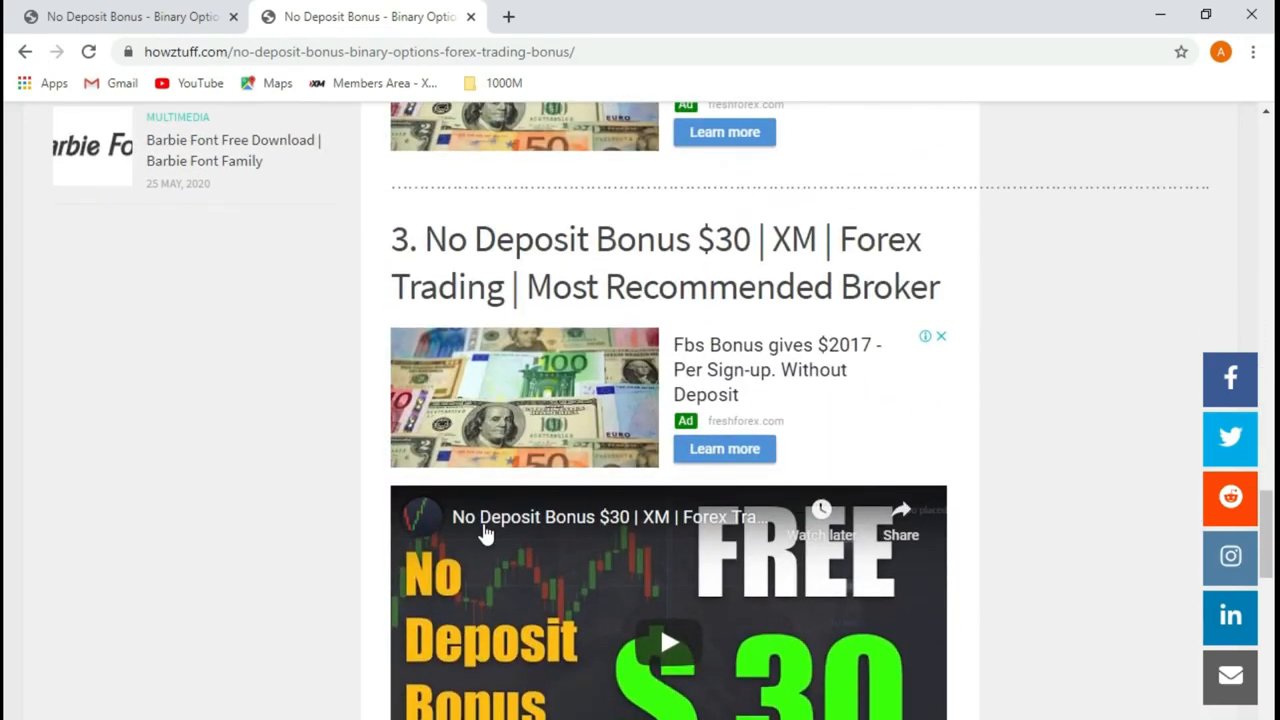
scroll(down, 3)
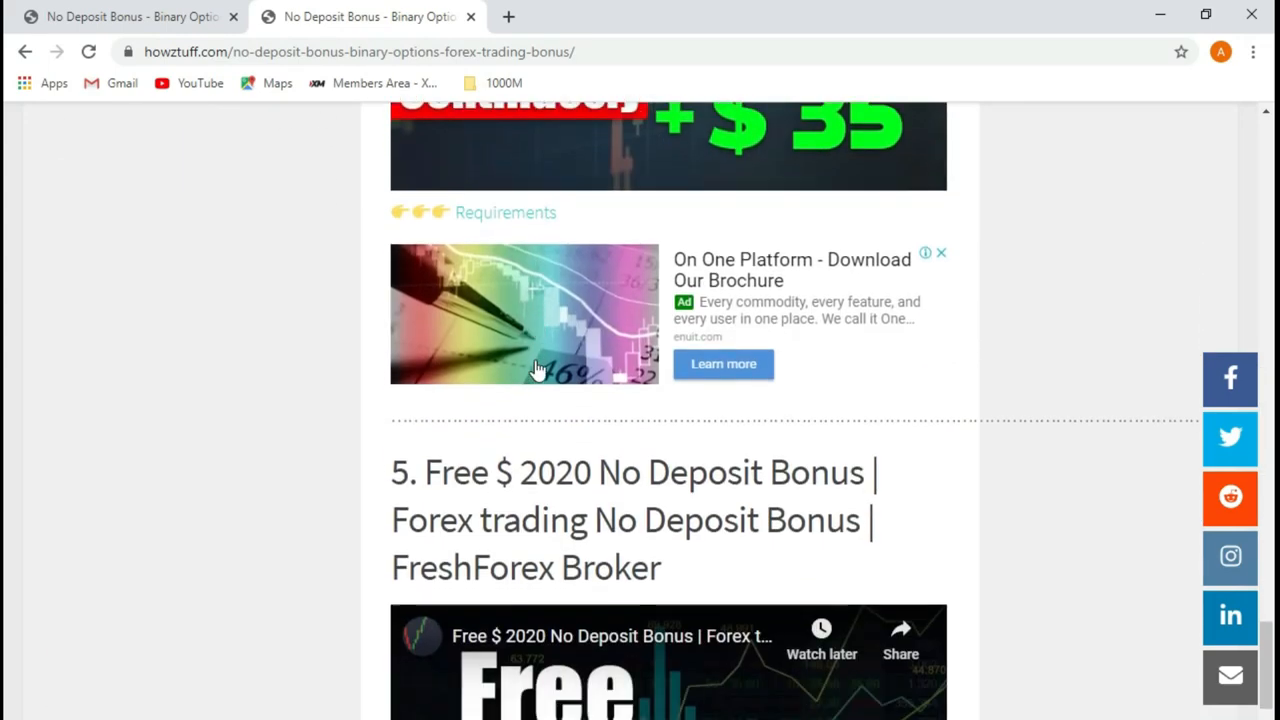
scroll(down, 3)
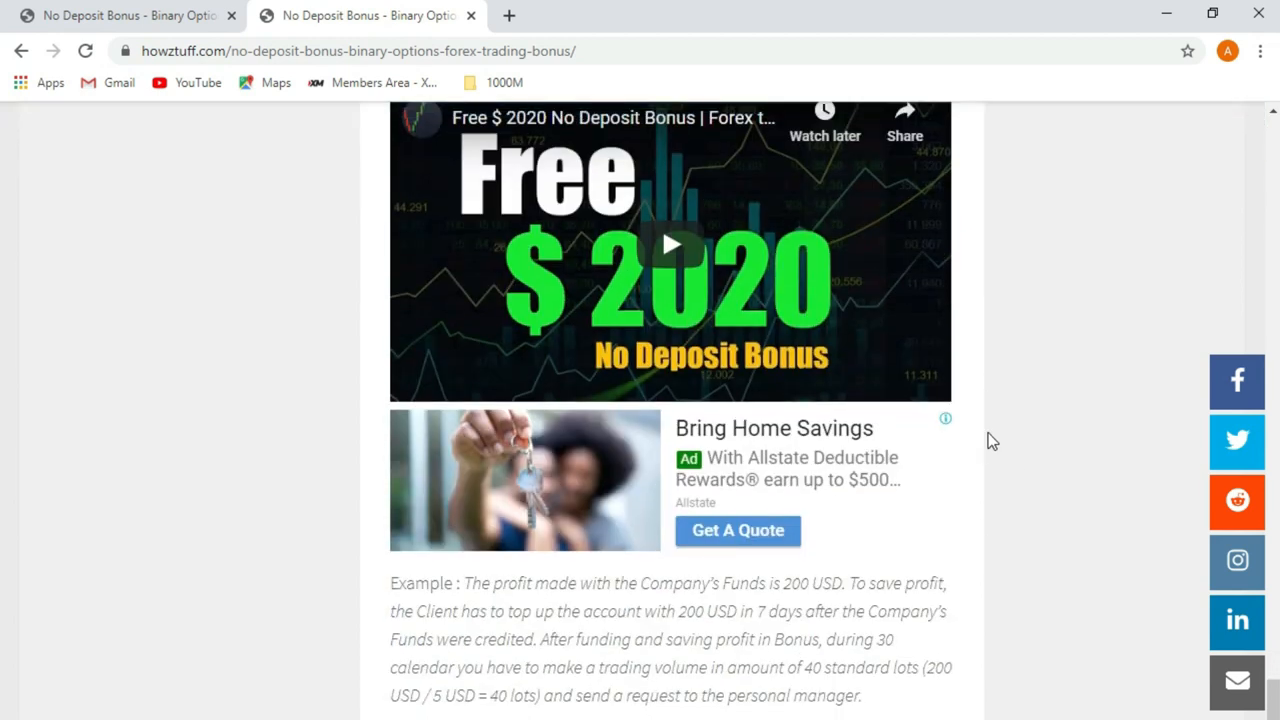
scroll(down, 3)
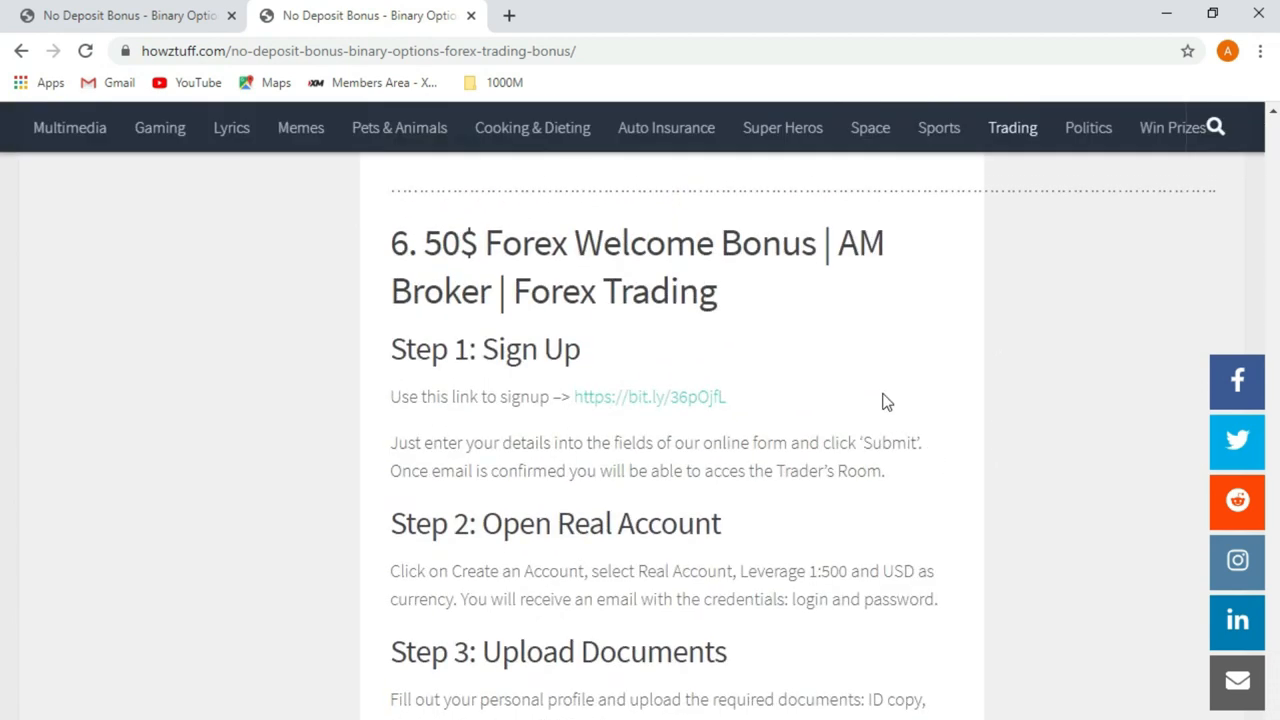
Follow the bit.ly signup link under Step 1 to AM Broker's site, then return to the article
double_click(460, 244)
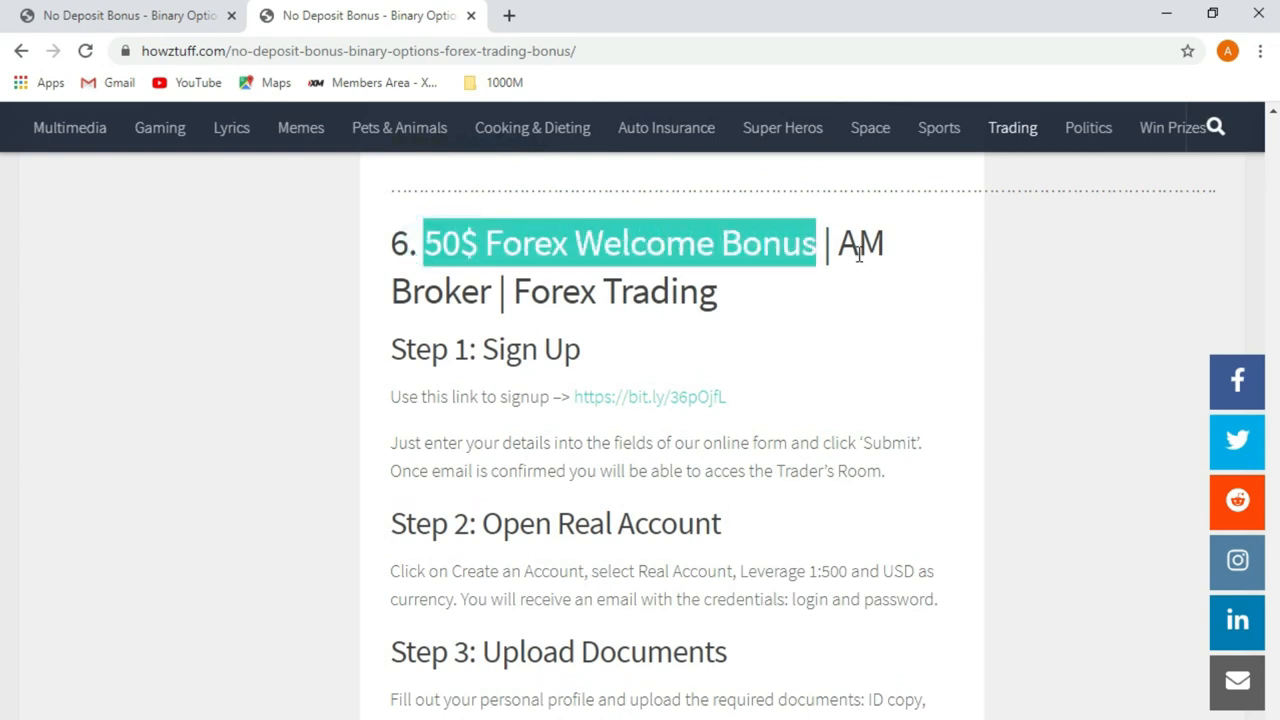
click(536, 402)
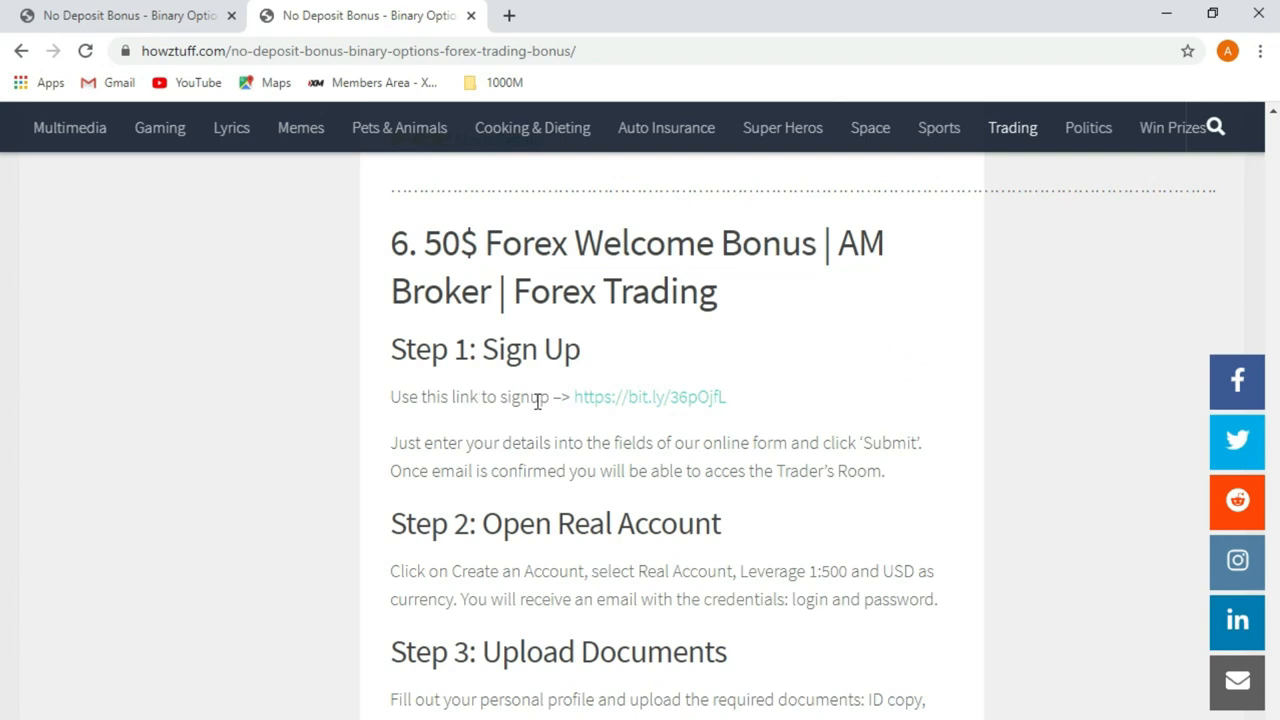
mouse_move(636, 410)
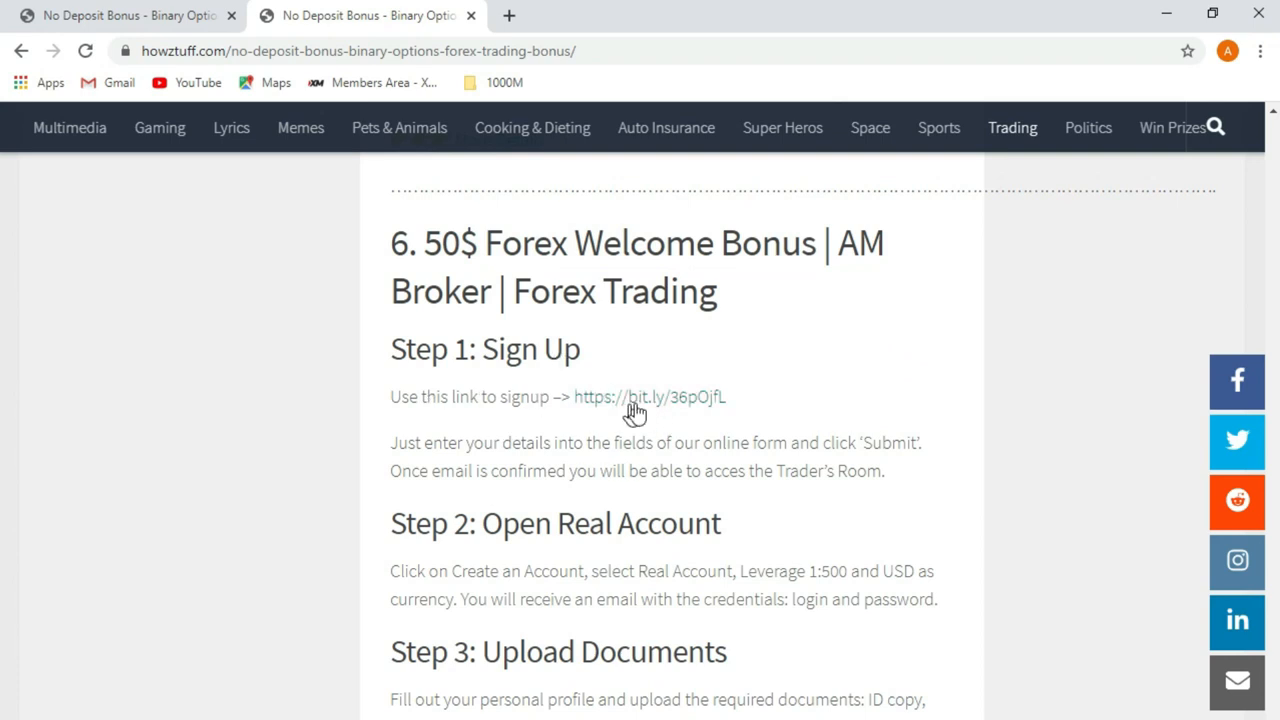
mouse_move(668, 412)
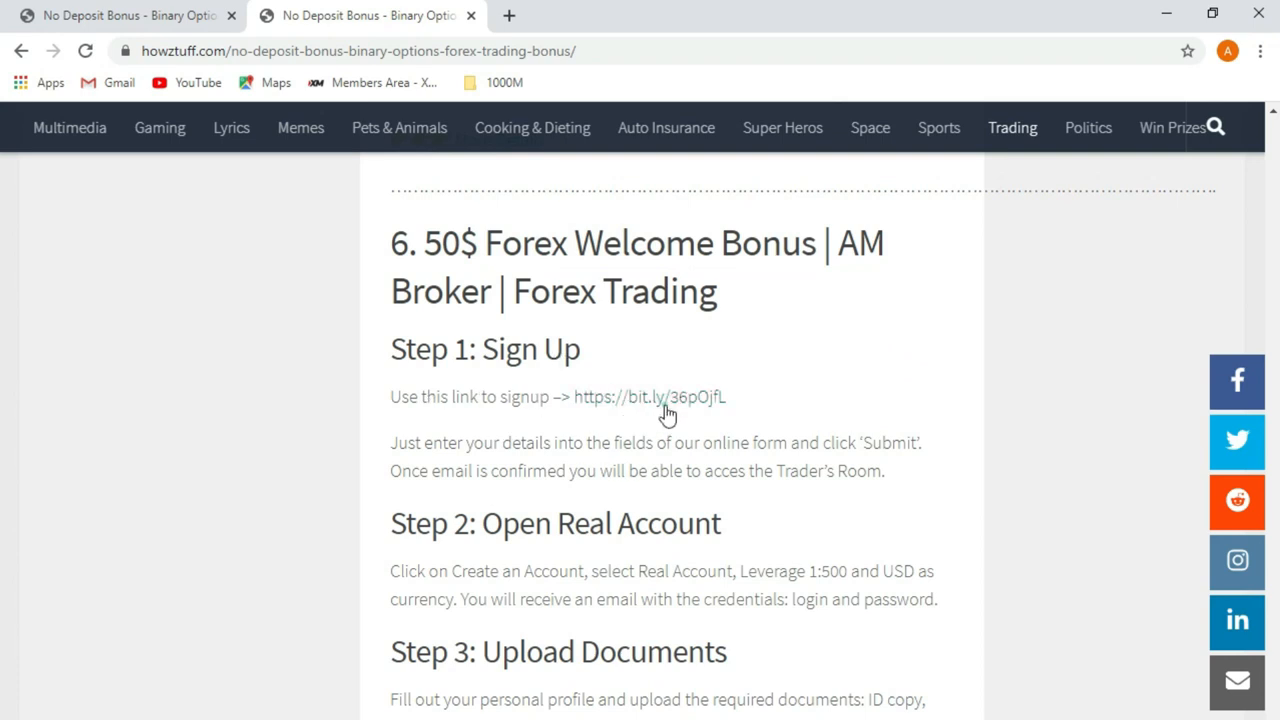
click(648, 396)
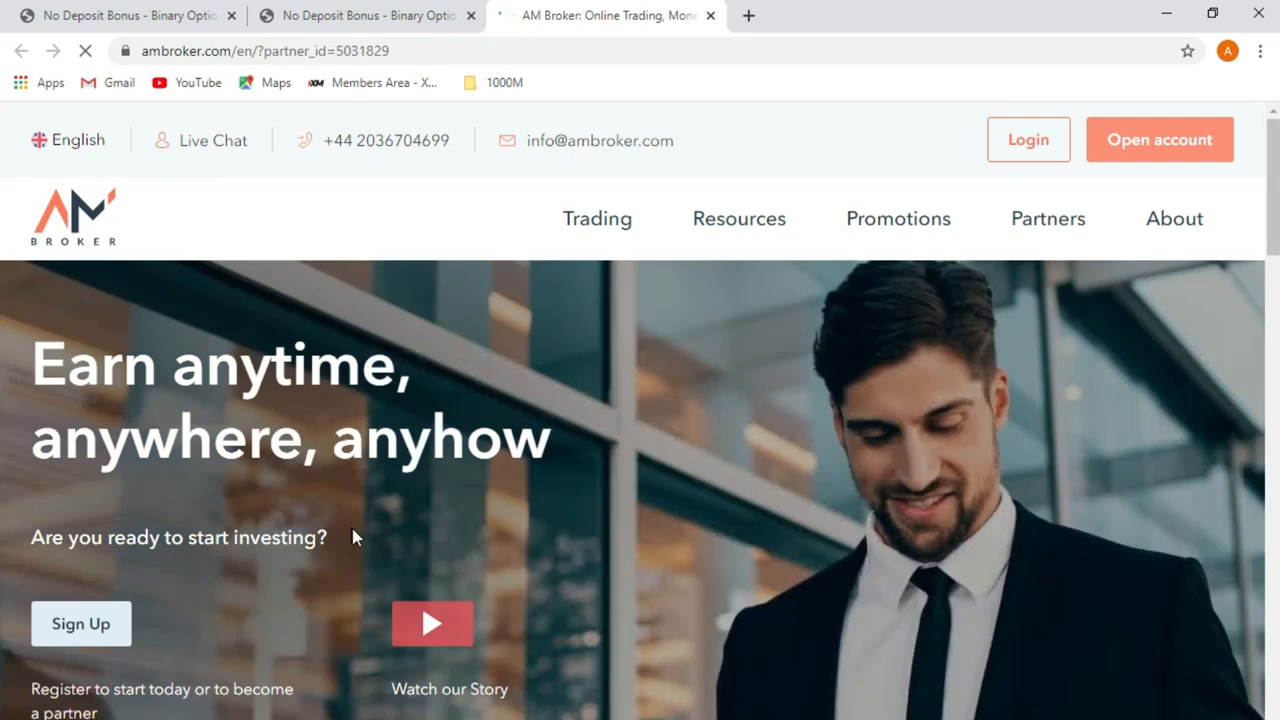
click(710, 16)
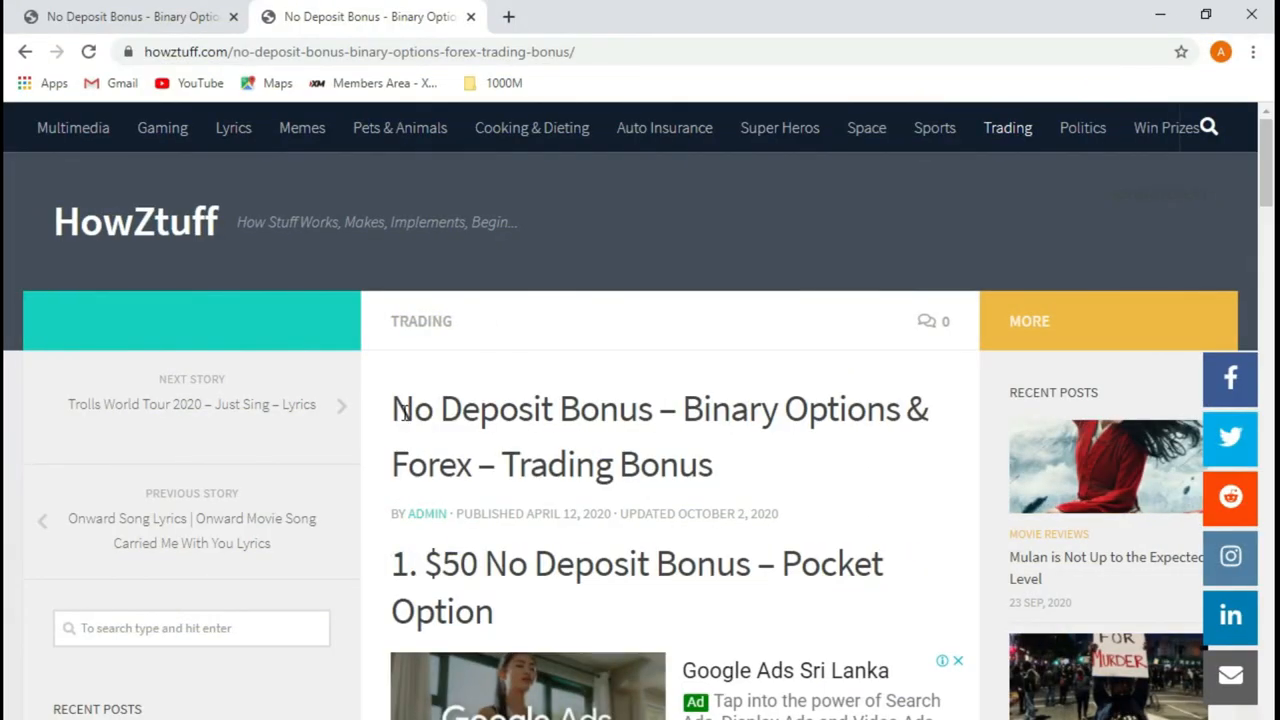
double_click(520, 408)
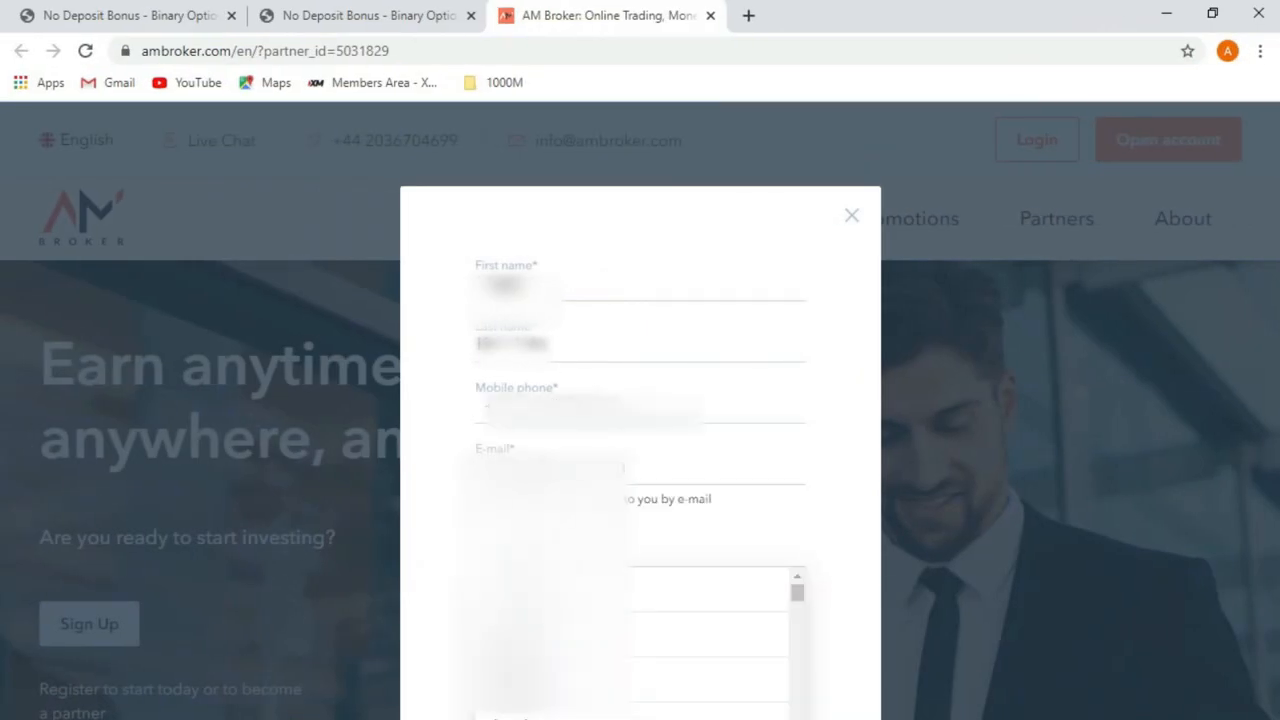
Submit the completed AM Broker registration form with Register
scroll(down, 3)
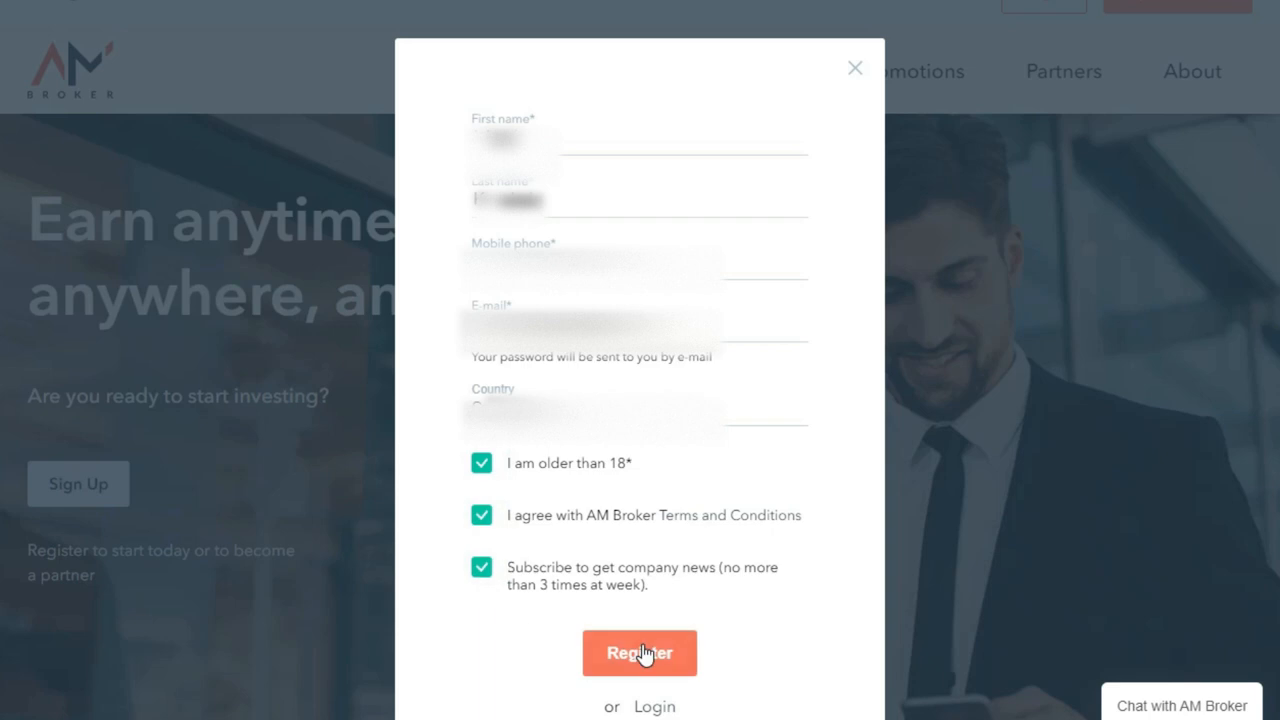
click(640, 652)
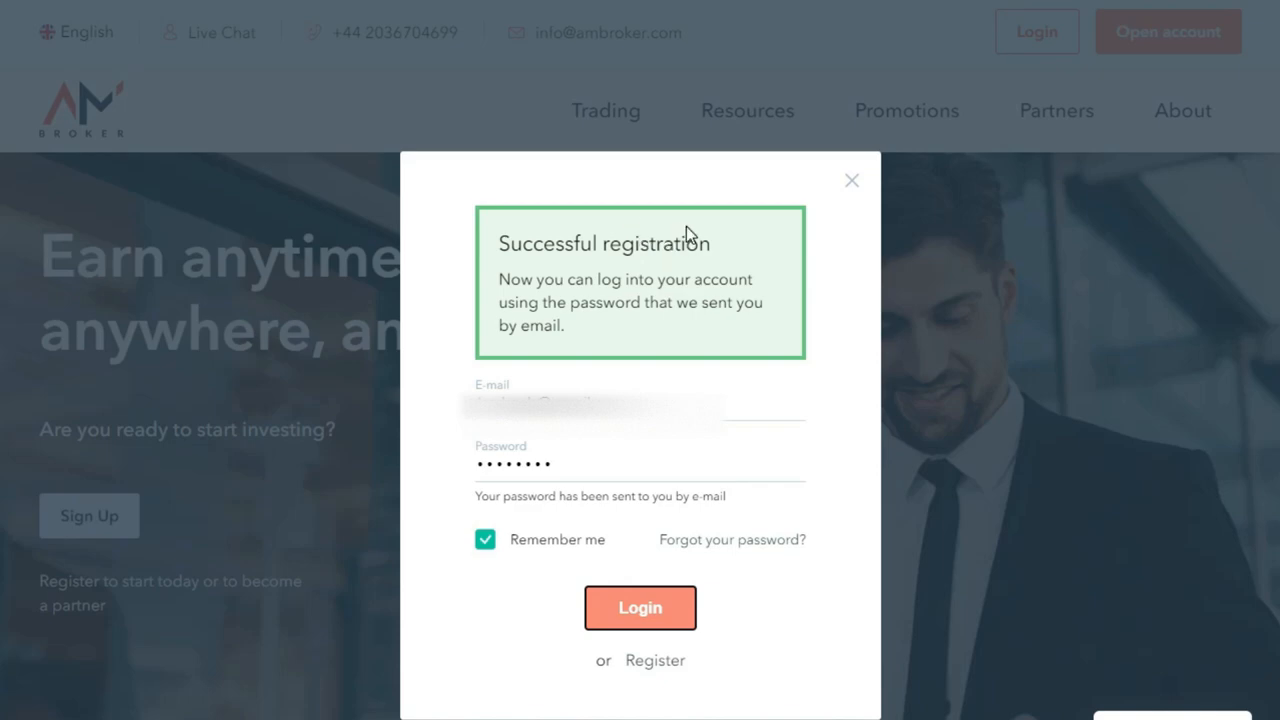
Log into the new AM Broker account and reach the empty dashboard
click(640, 608)
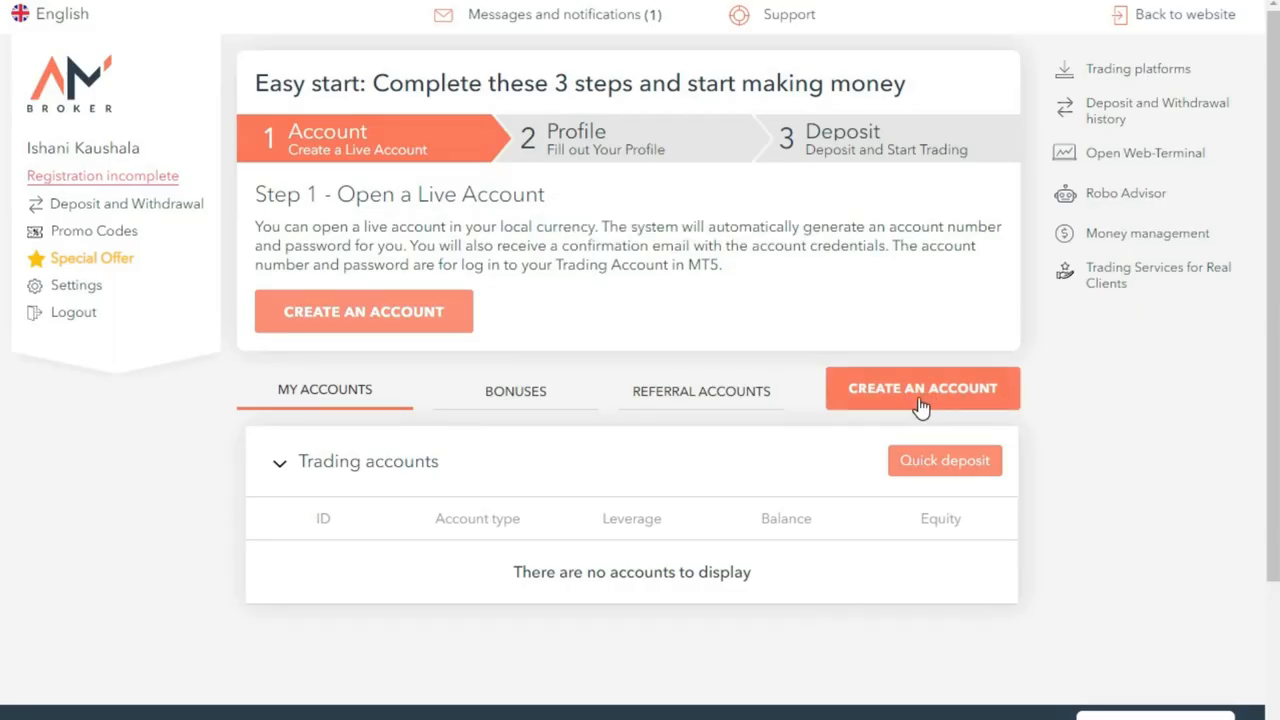
mouse_move(948, 404)
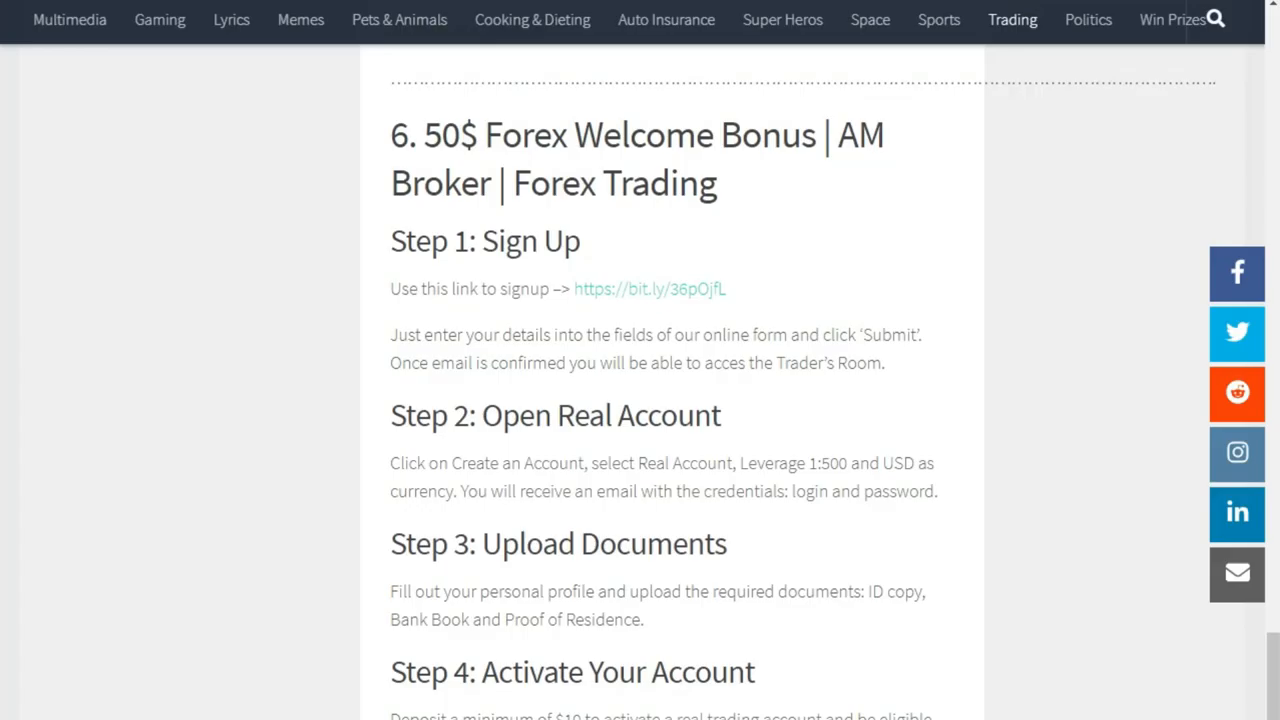
scroll(down, 3)
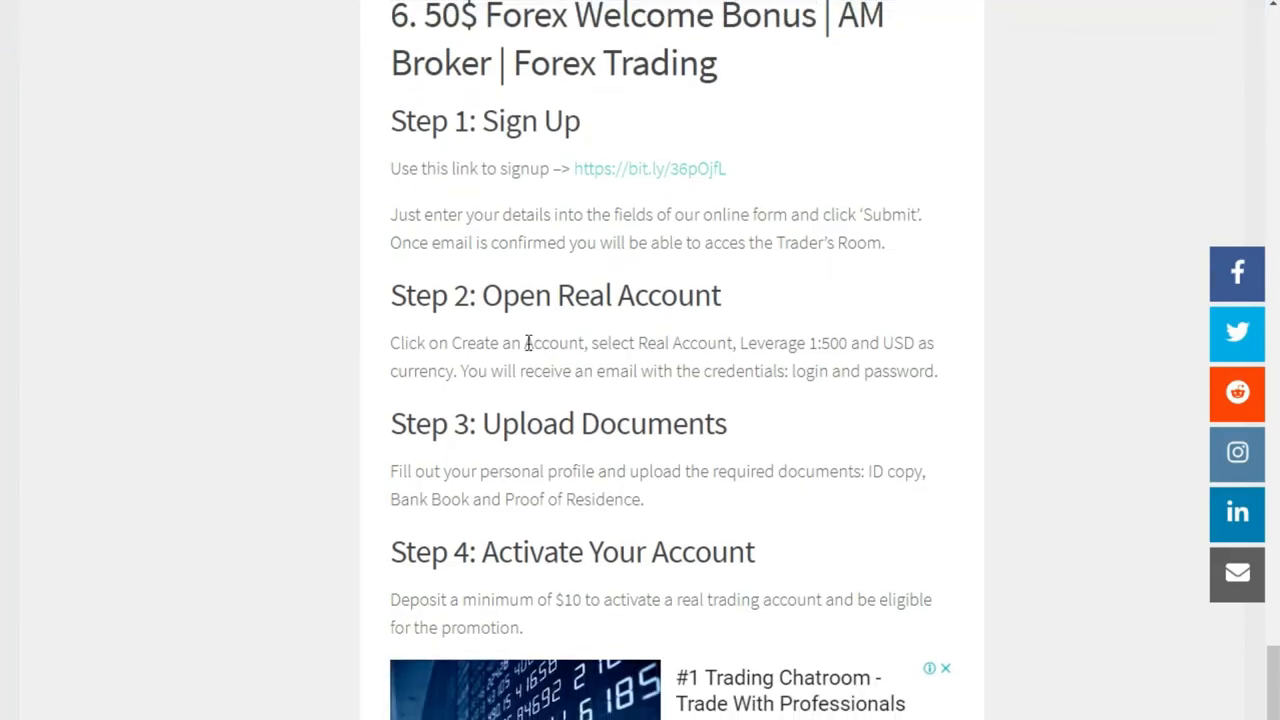
mouse_move(784, 342)
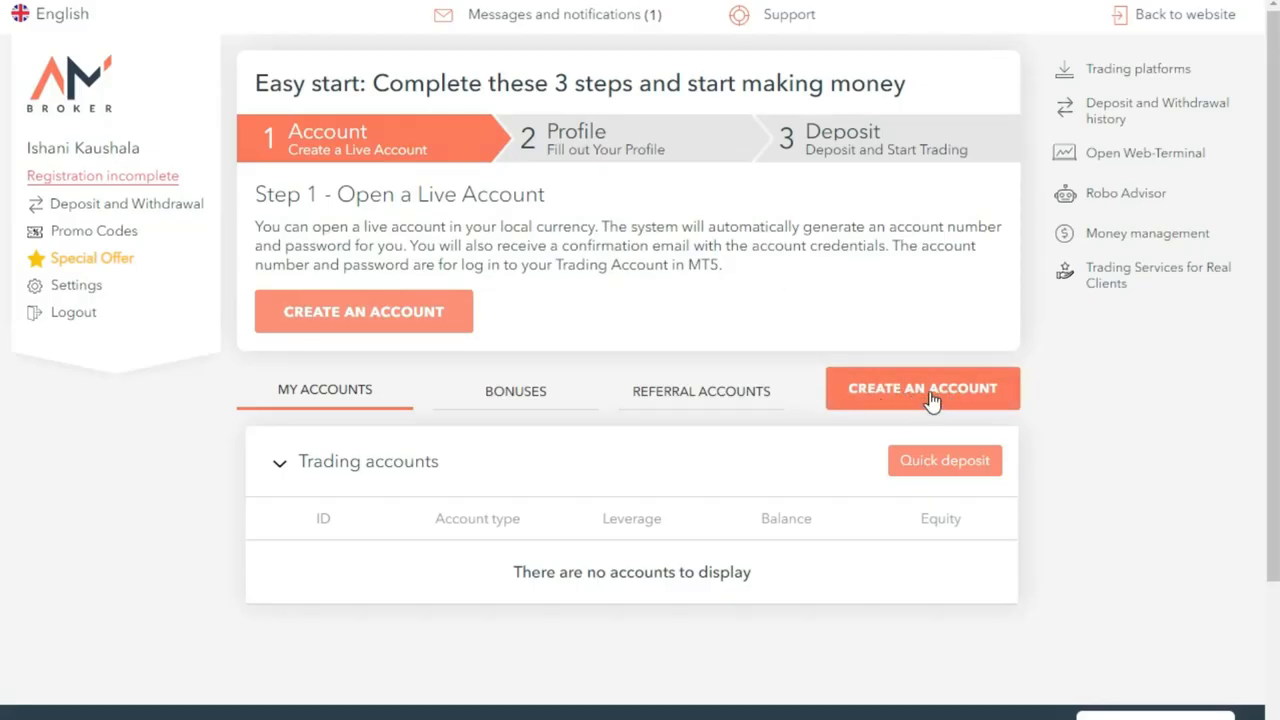
Create a Real Account in USD with 1:500 leverage and continue past its credentials
click(920, 388)
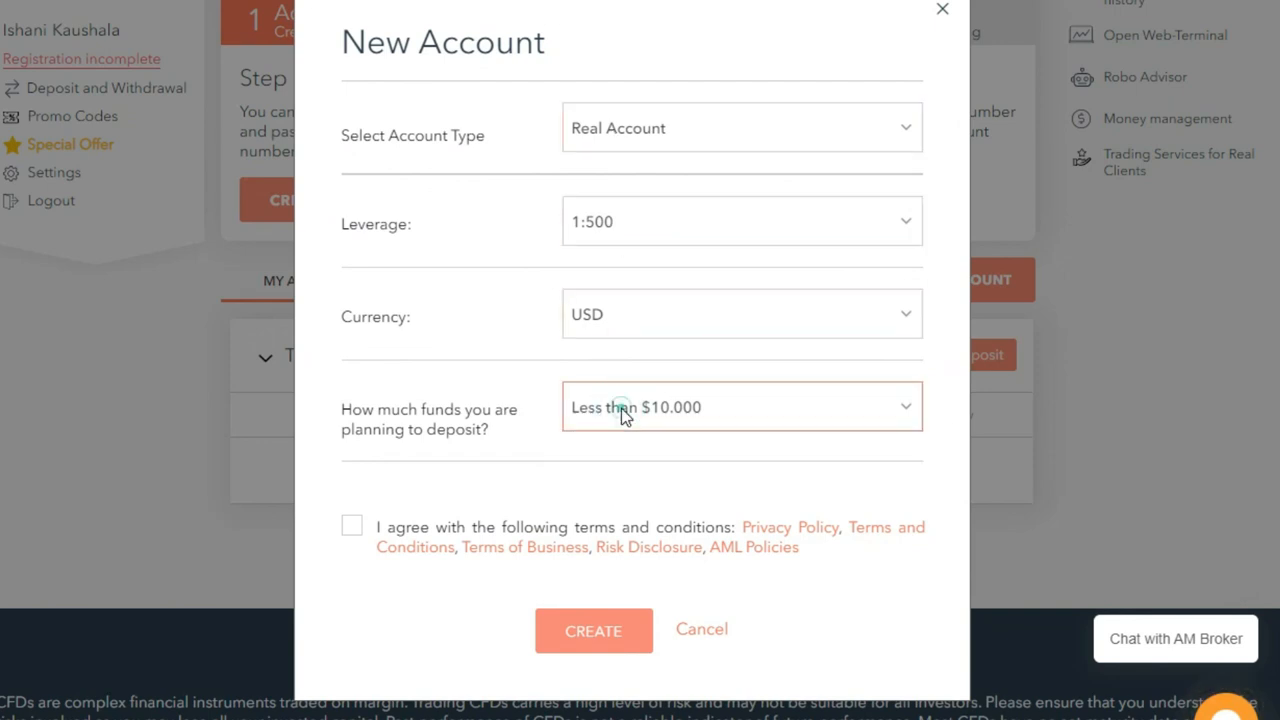
click(352, 524)
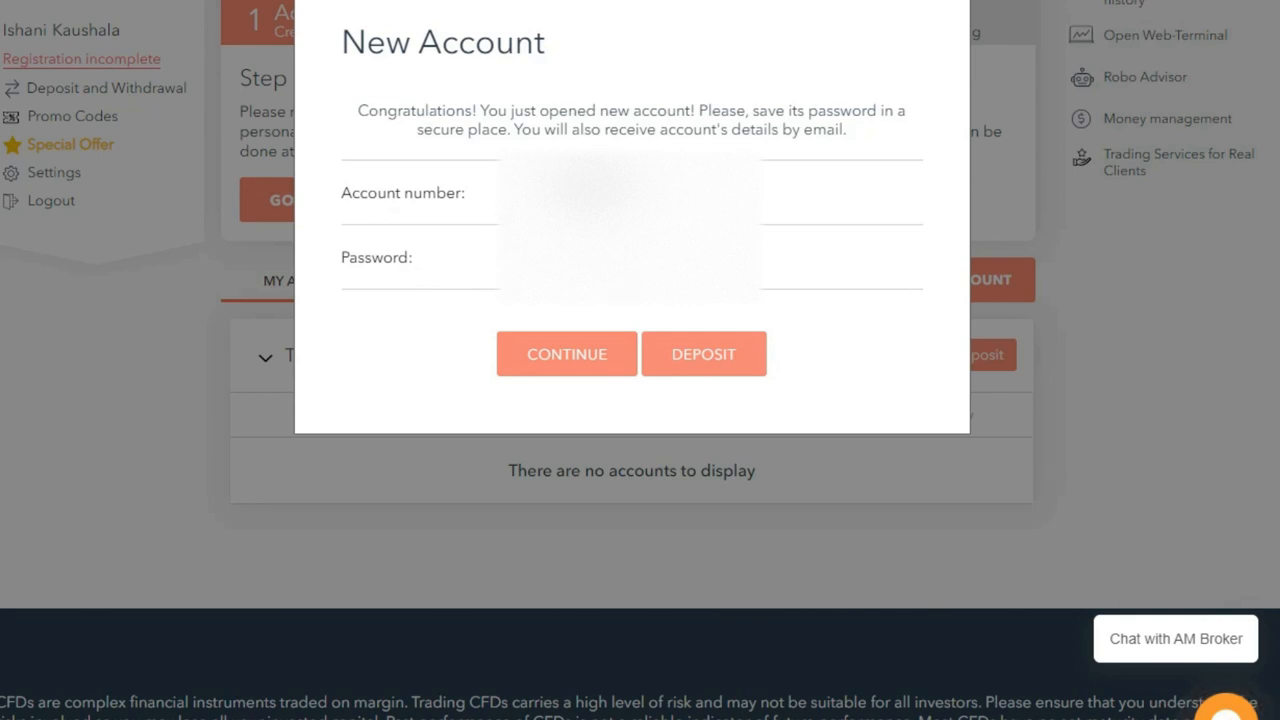
click(566, 352)
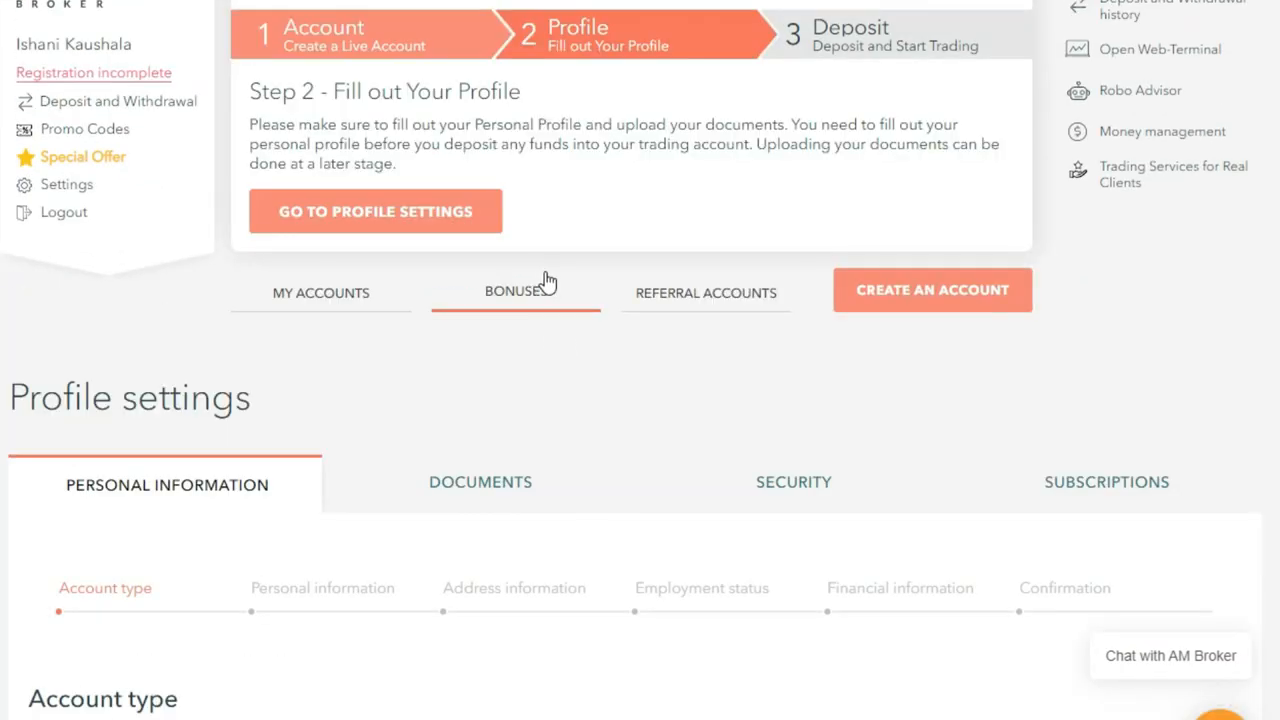
Work through Personal and address information pages with Next to reach Confirmation
scroll(down, 3)
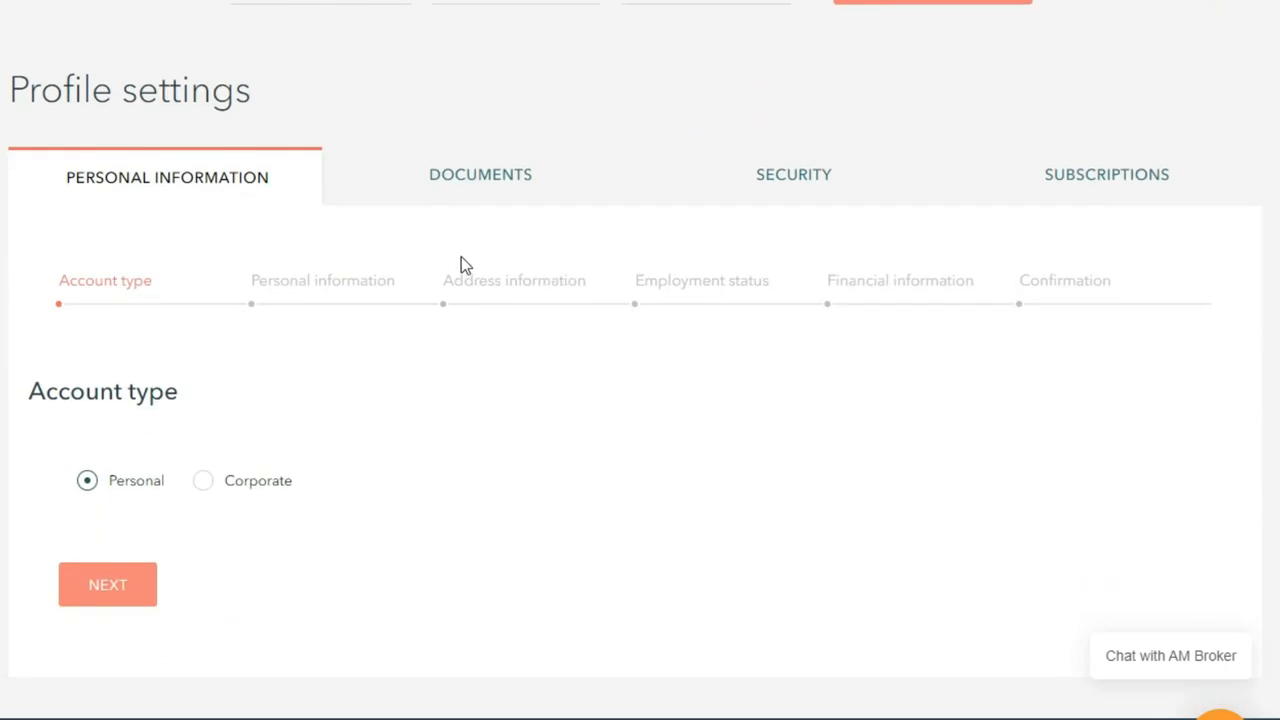
mouse_move(724, 308)
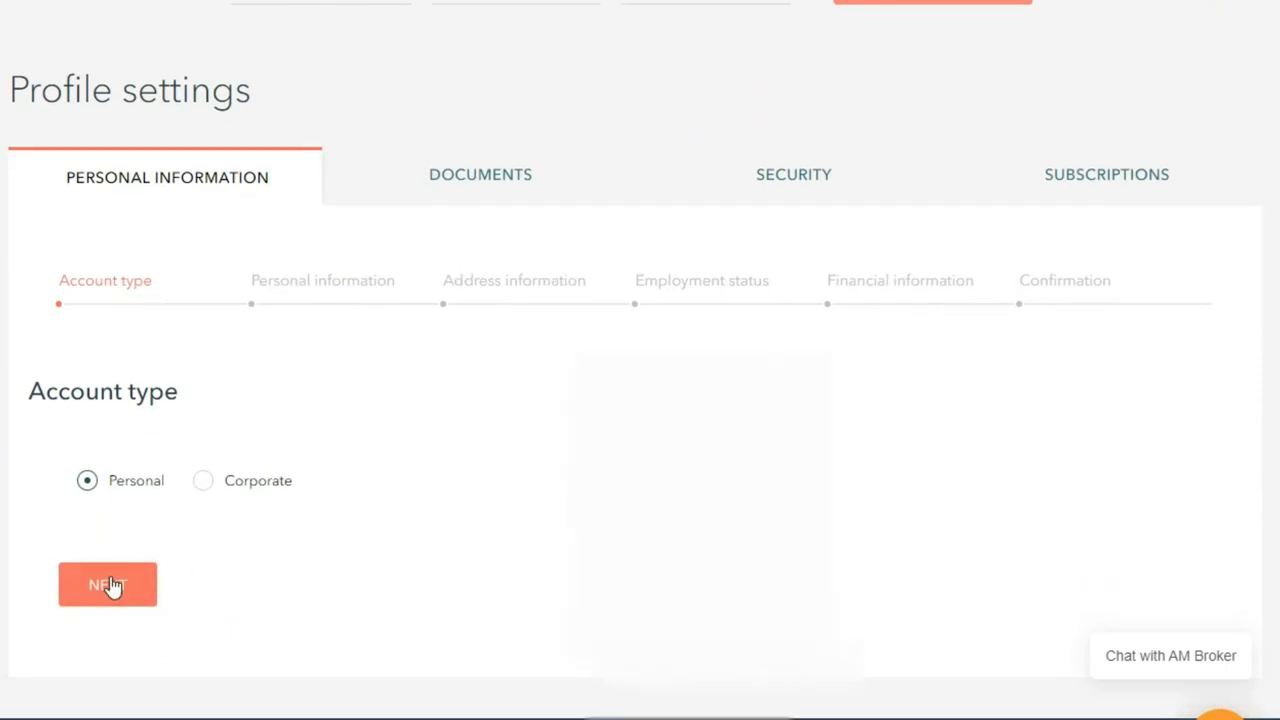
scroll(down, 3)
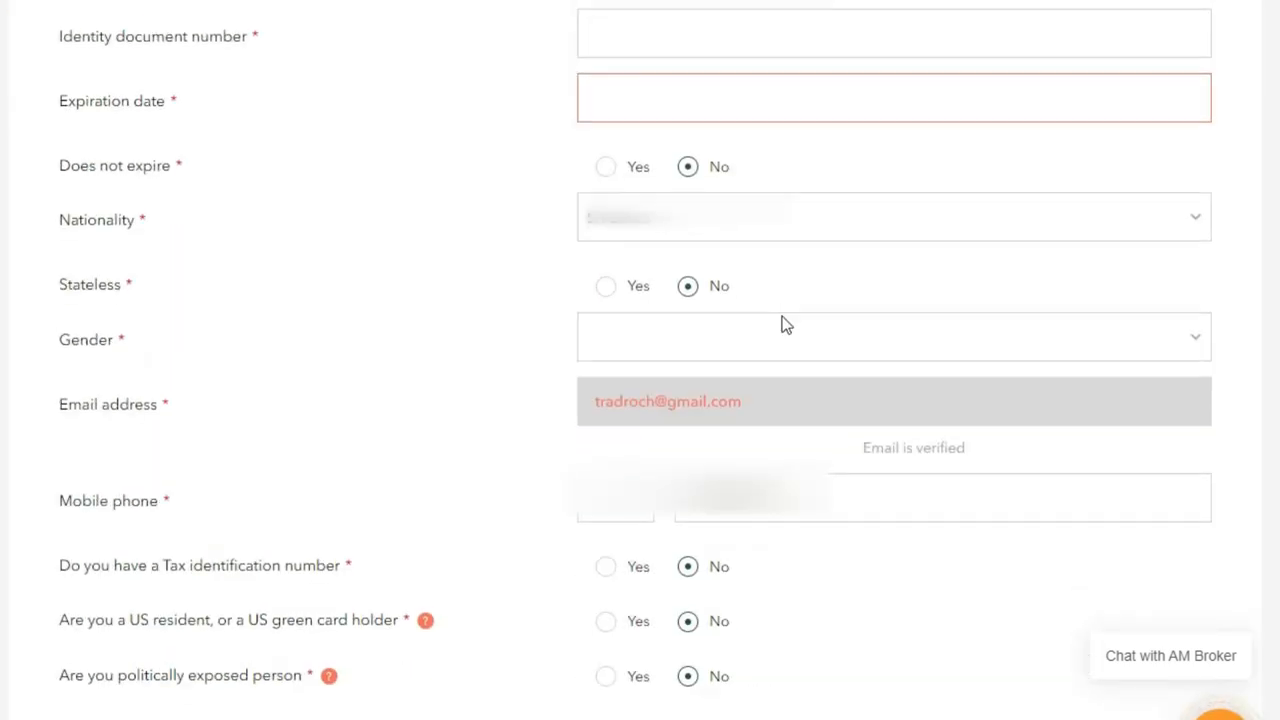
scroll(up, 3)
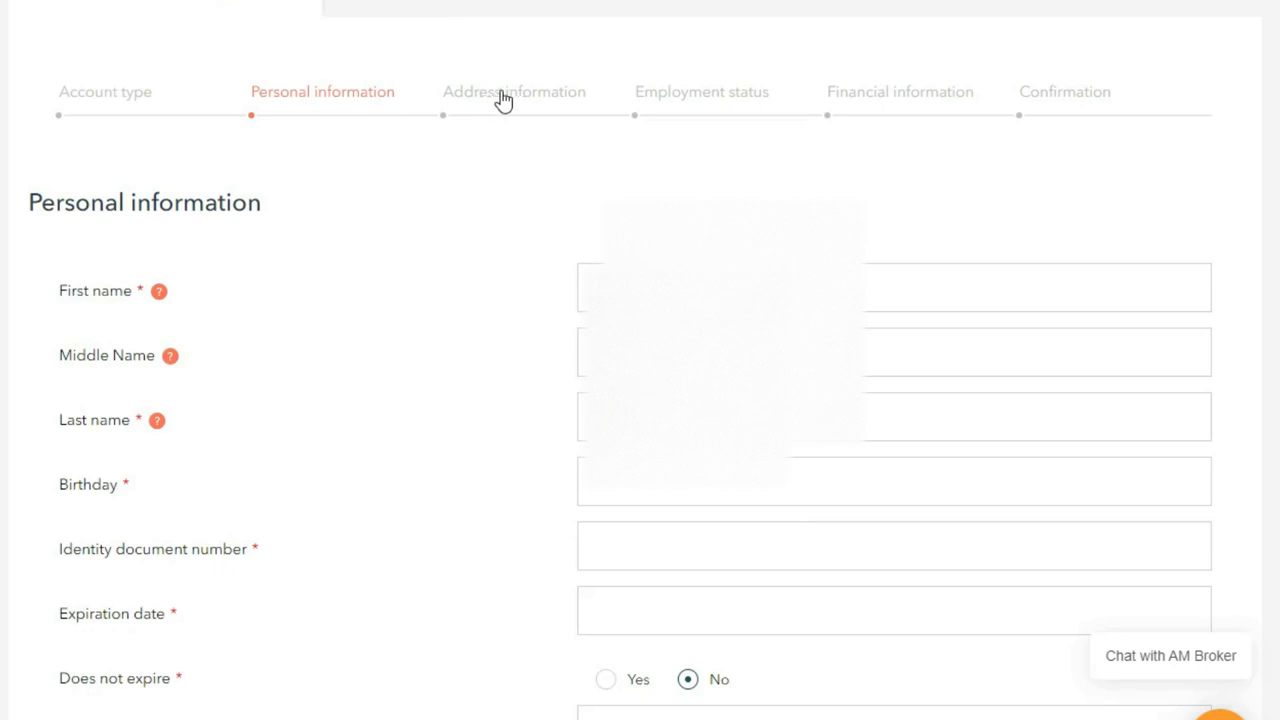
scroll(down, 3)
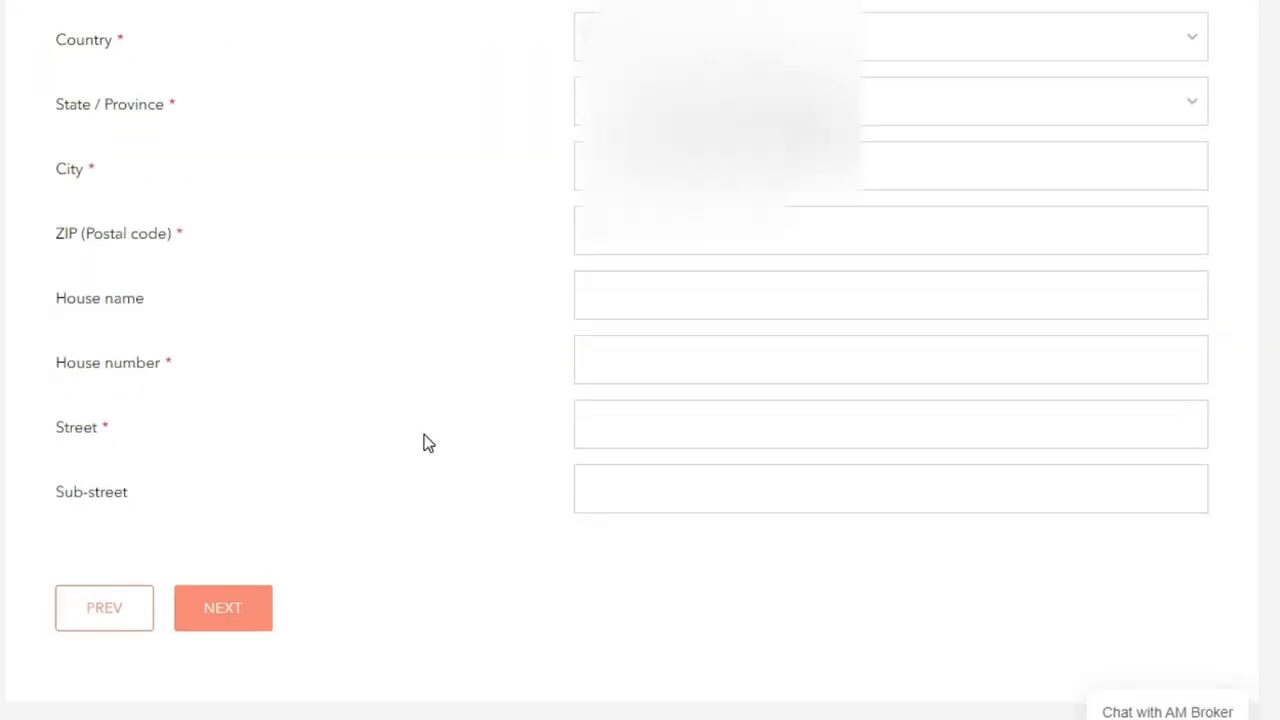
click(222, 608)
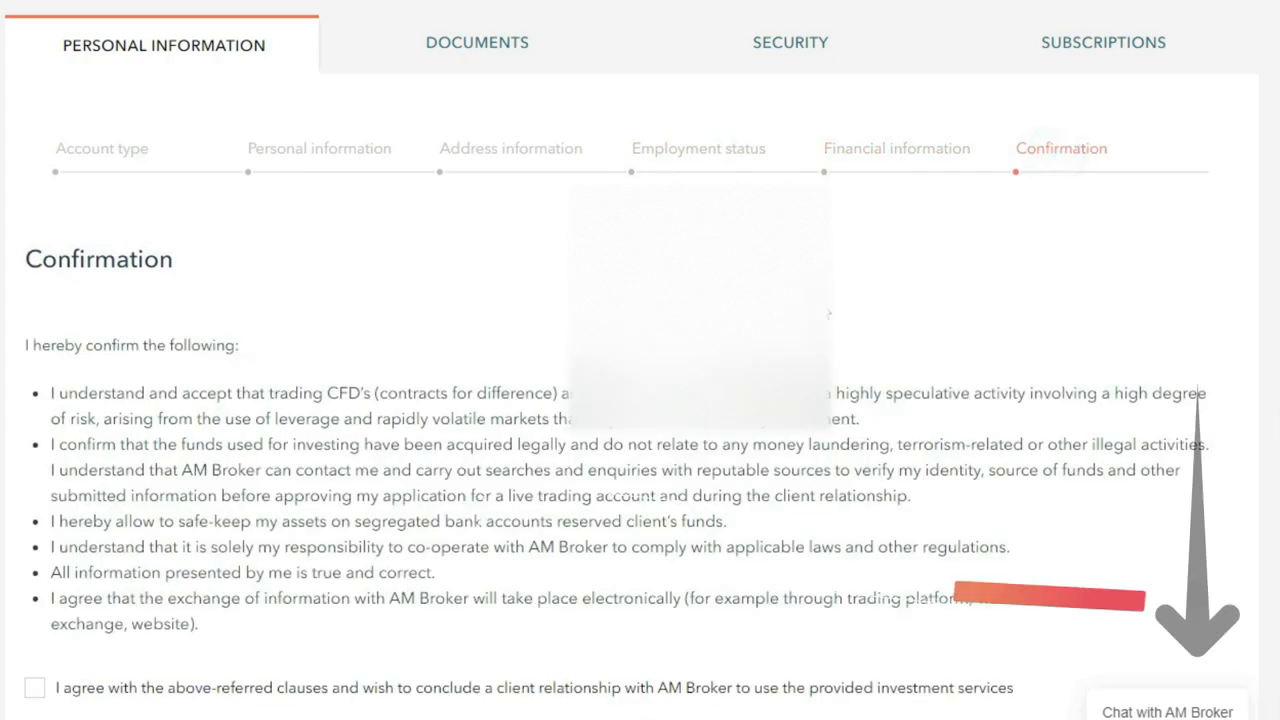
scroll(down, 3)
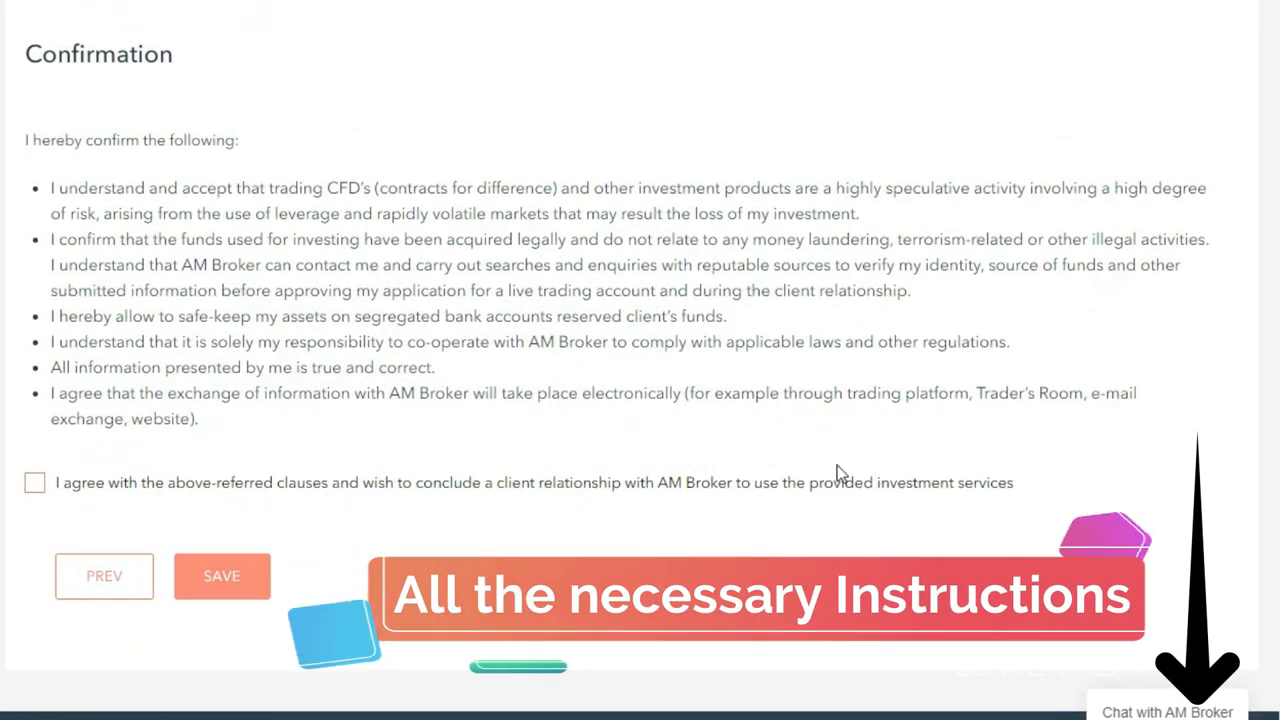
scroll(up, 3)
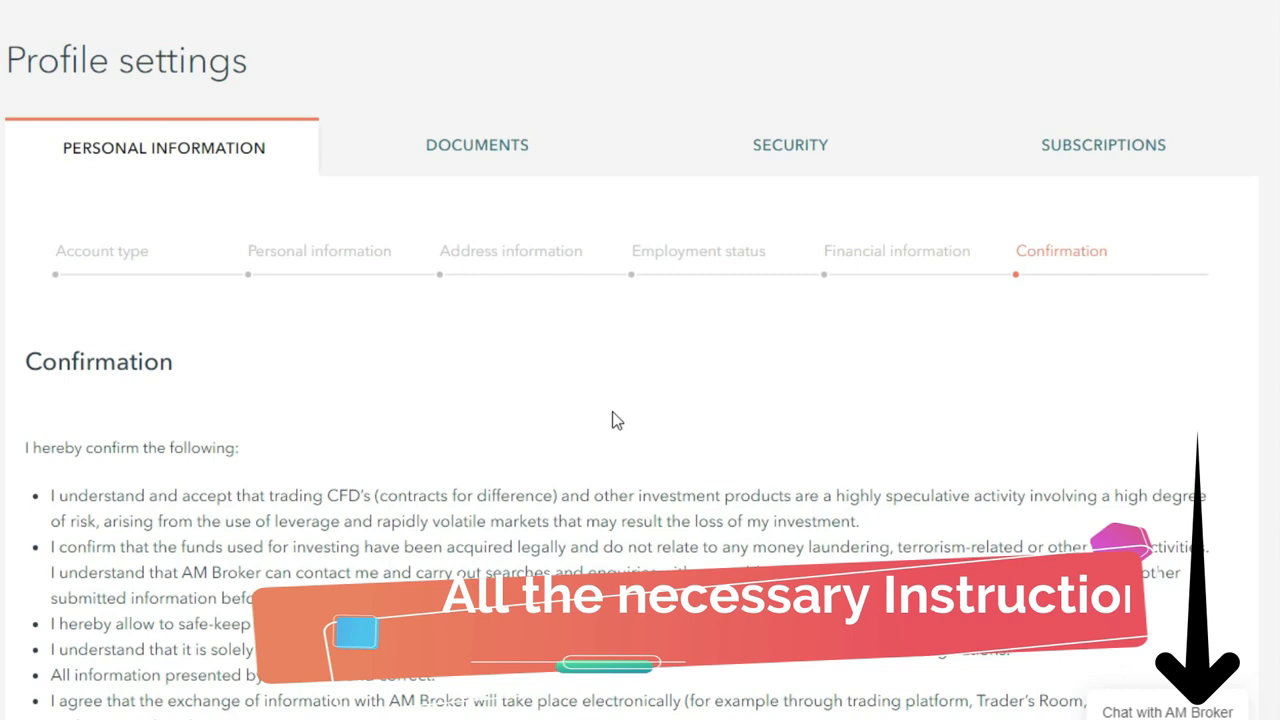
scroll(up, 3)
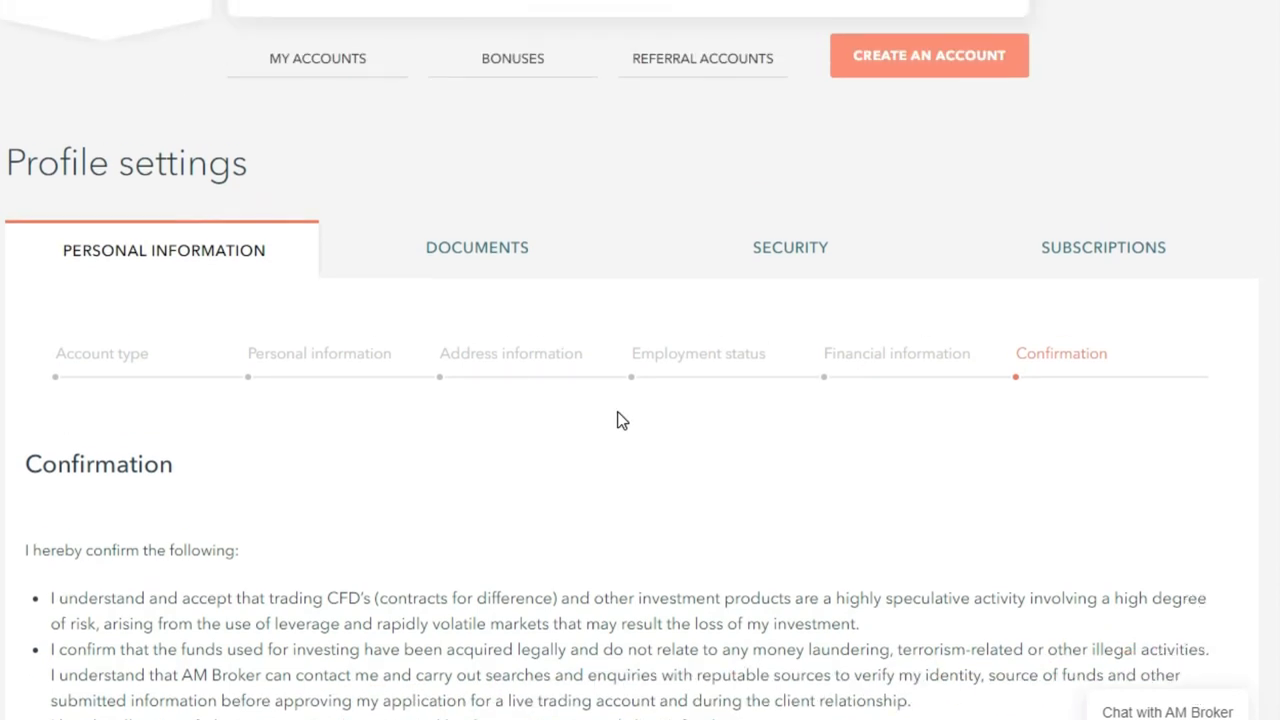
scroll(down, 3)
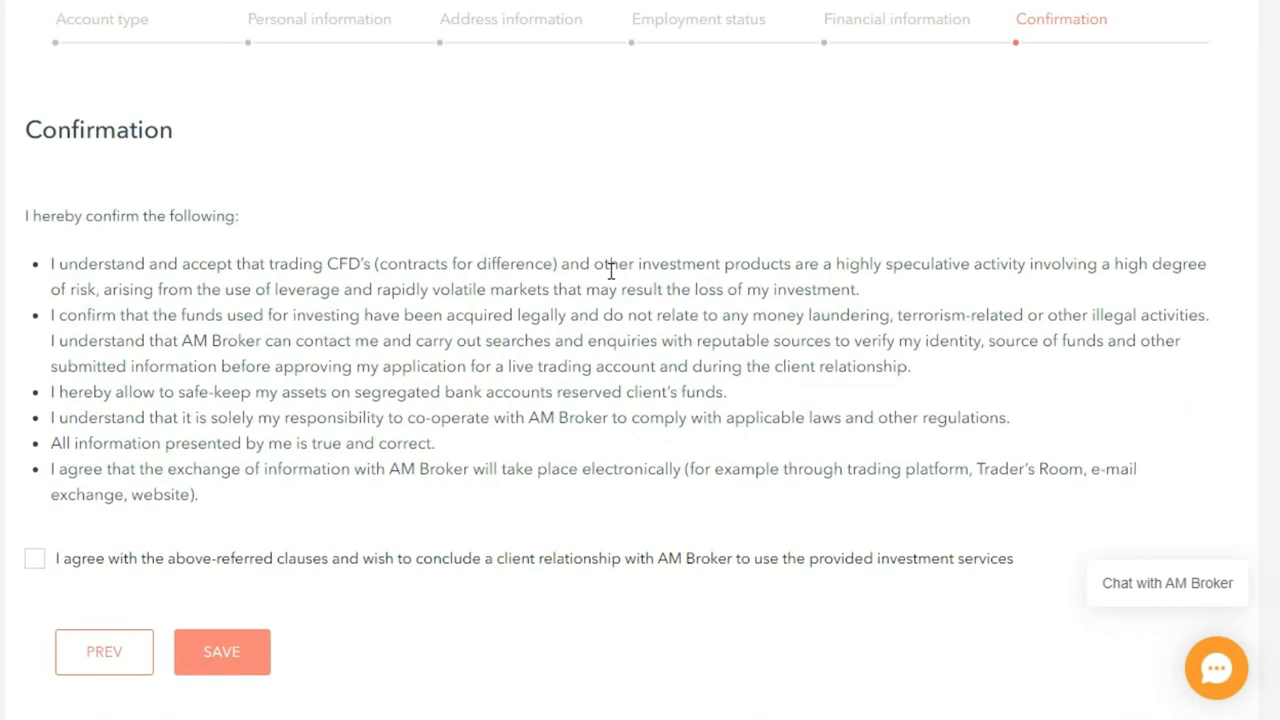